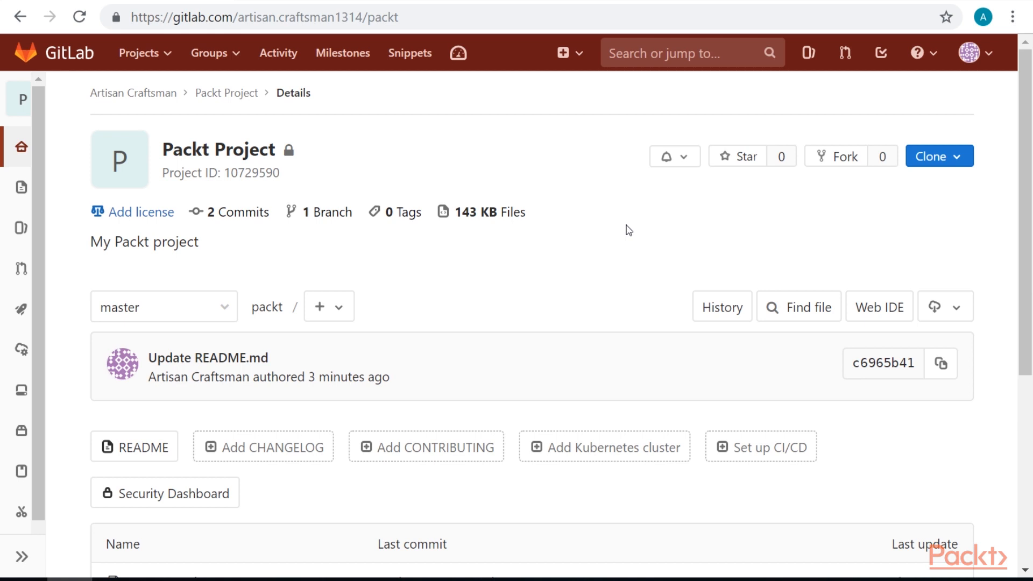
Reach the Packt project's branch list and begin a new branch.
left_click(20, 228)
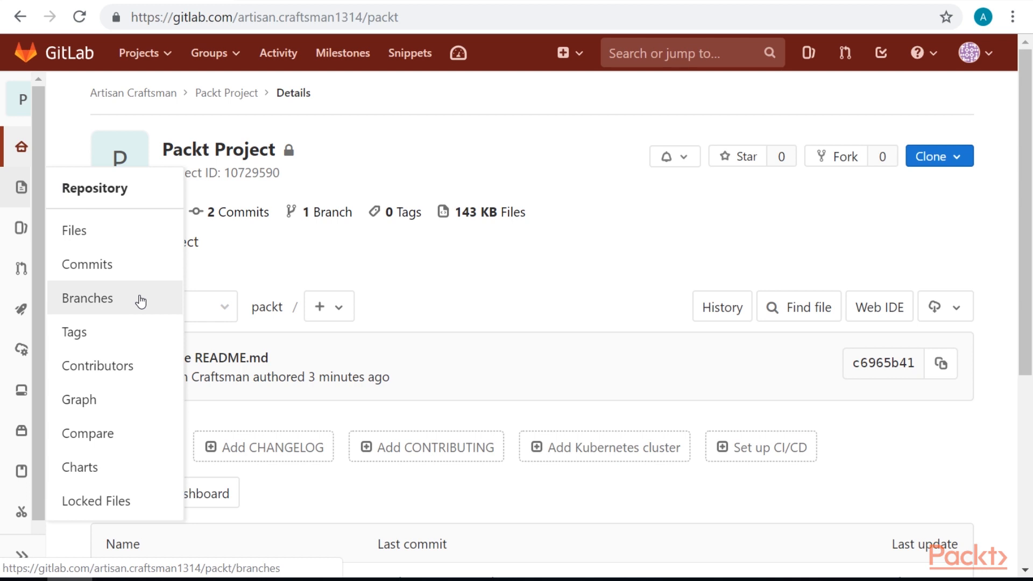
mouse_move(120, 302)
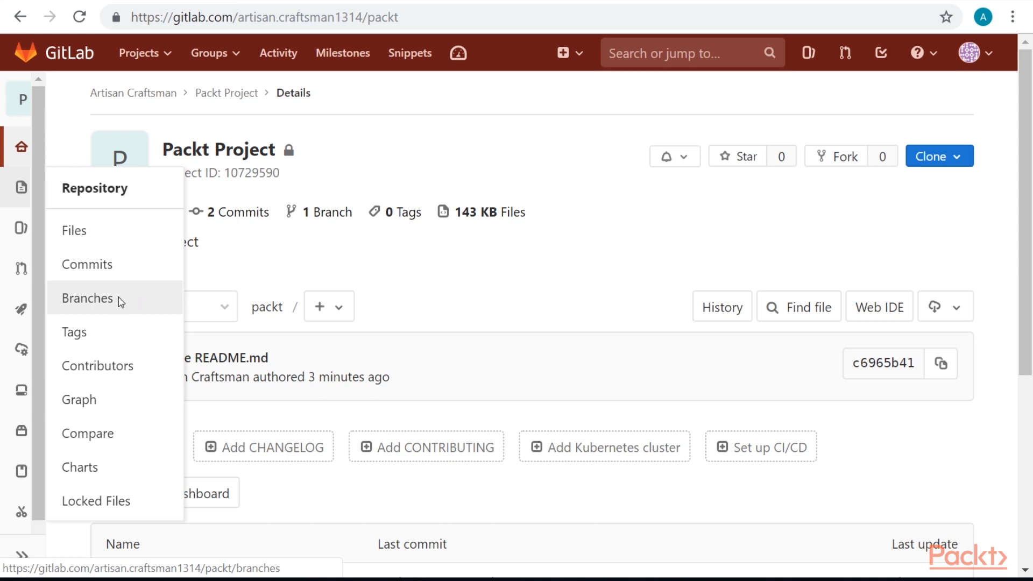
left_click(88, 298)
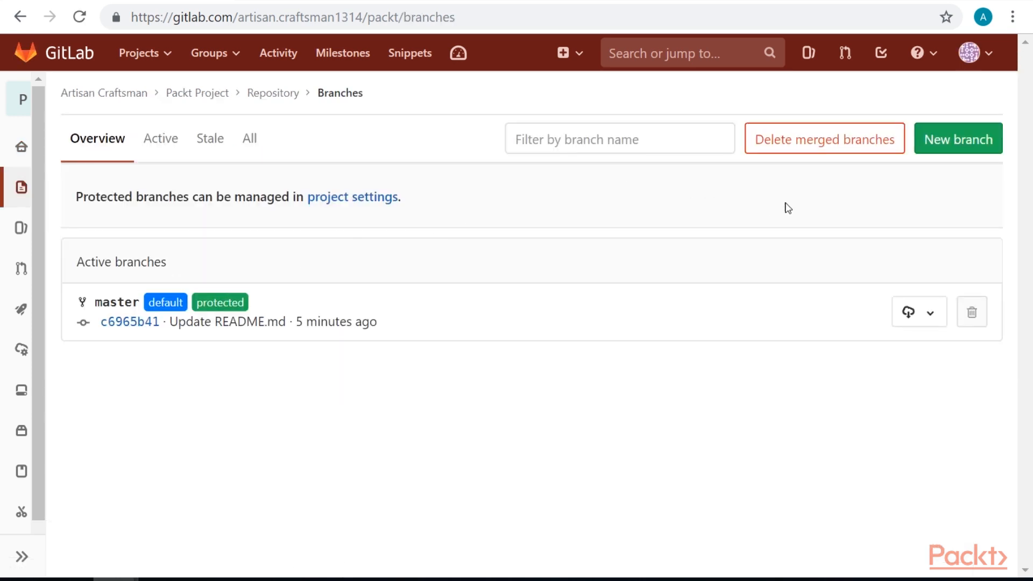
mouse_move(959, 139)
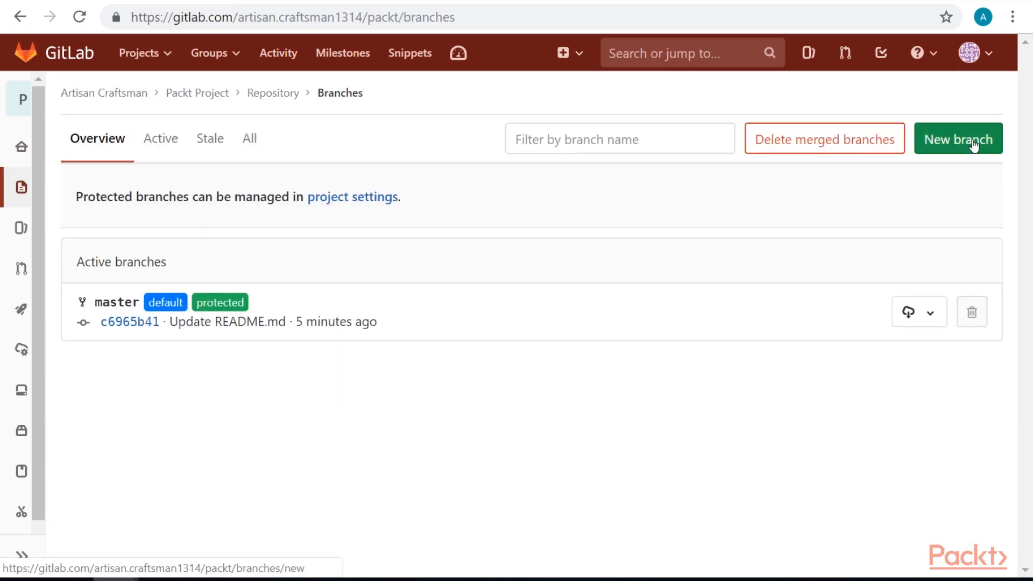
left_click(958, 139)
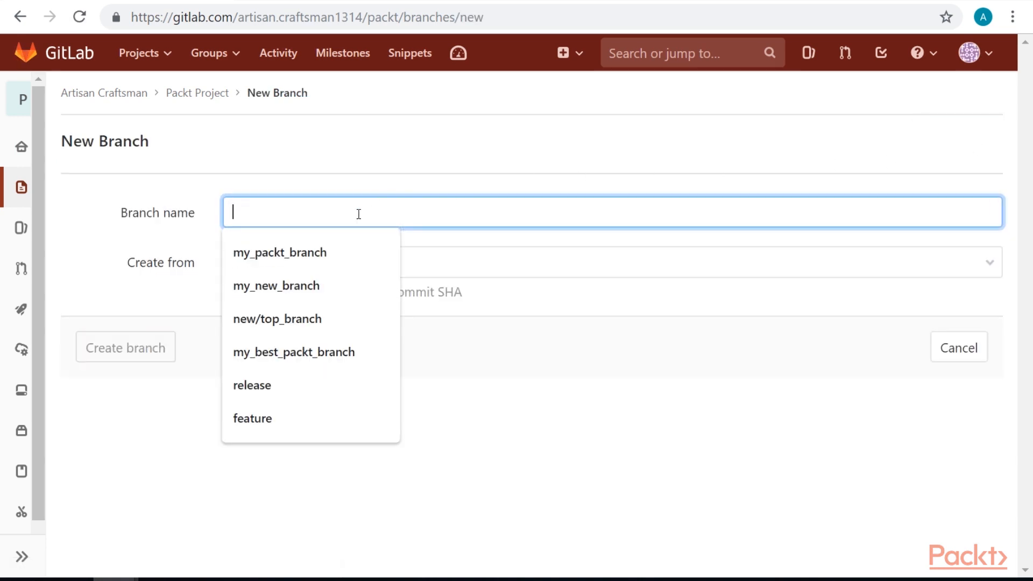
Create the branch packt_first_branch_test from master.
type("packt_first_branch test")
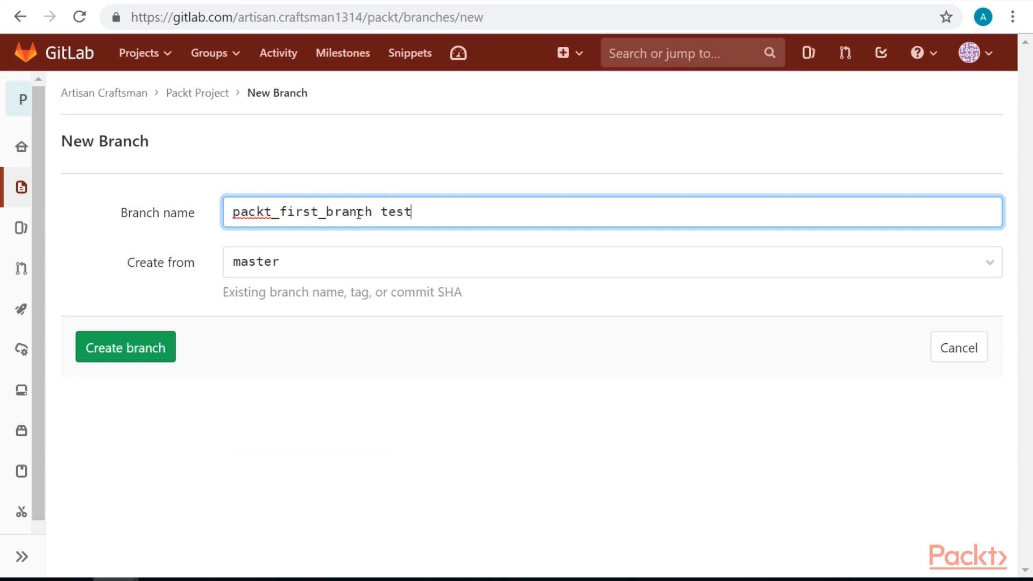
left_click(125, 346)
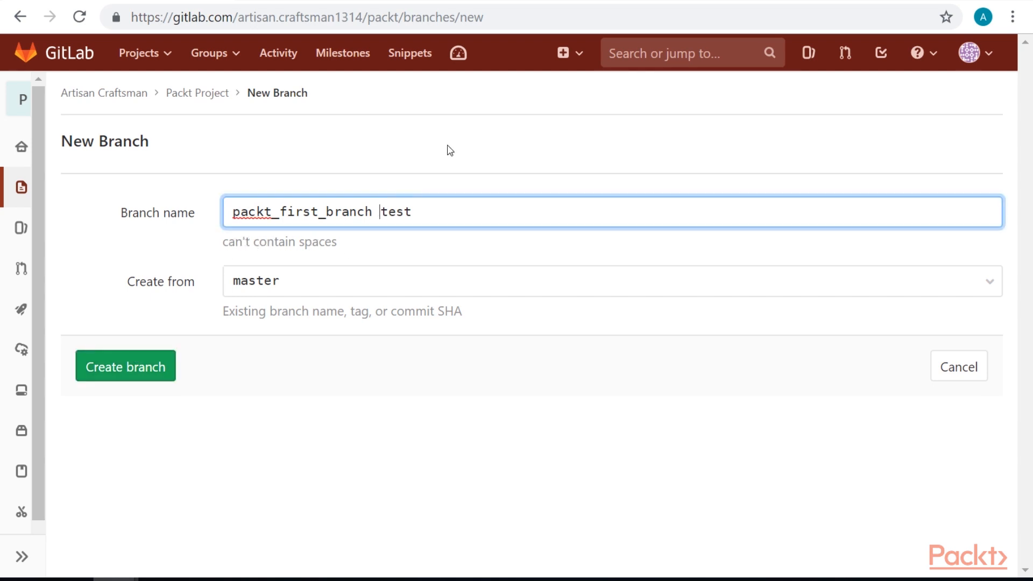
left_click(125, 366)
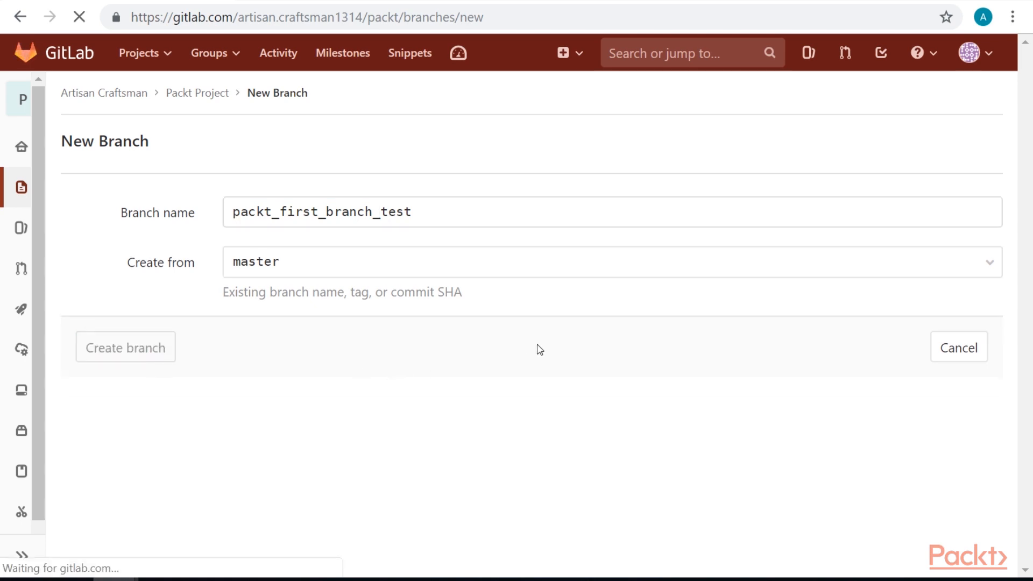
left_click(125, 348)
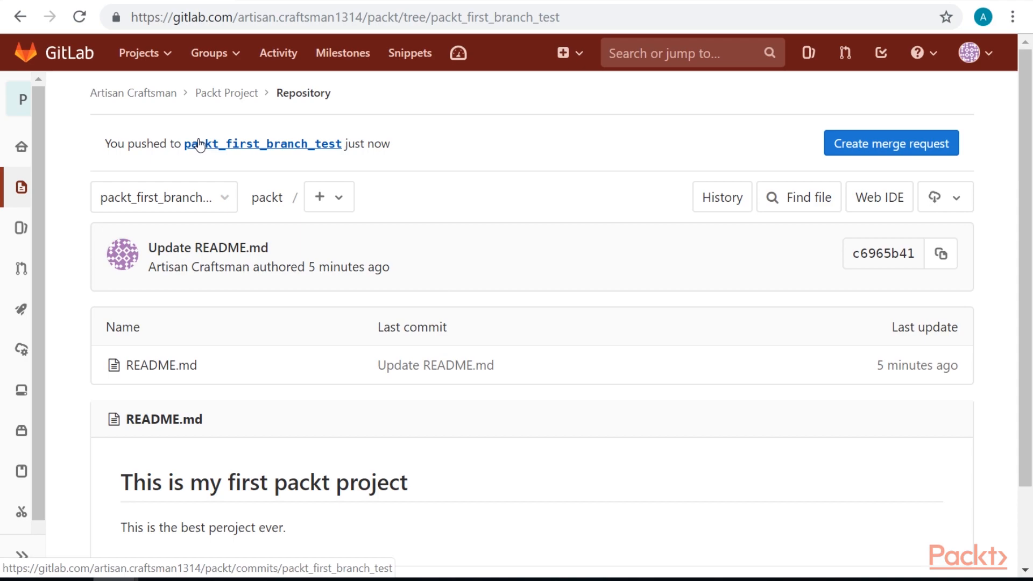
mouse_move(476, 163)
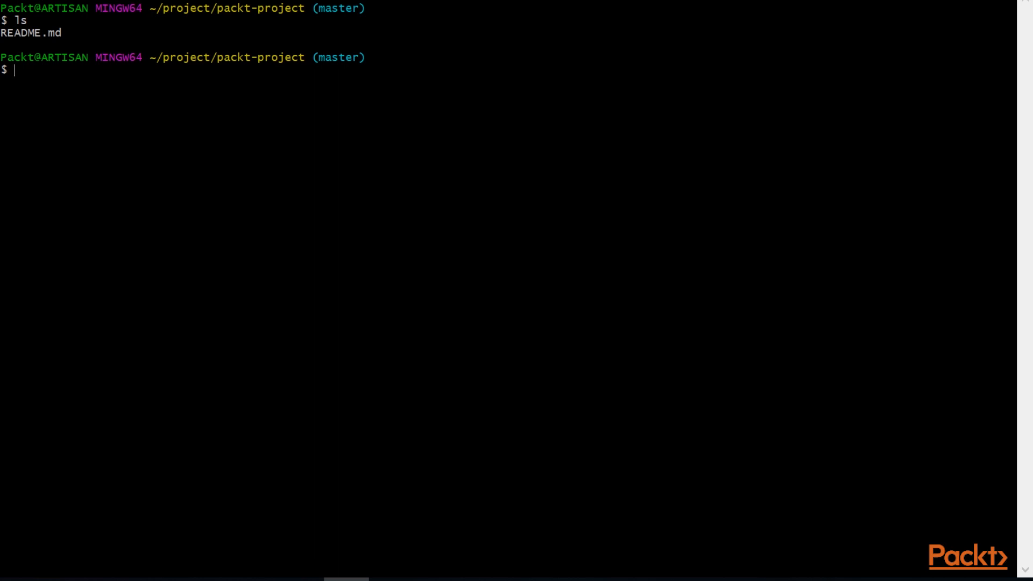
Check out a new local branch second_packt_branch and push it with --set-upstream origin.
type("clear")
type("git checkout -b")
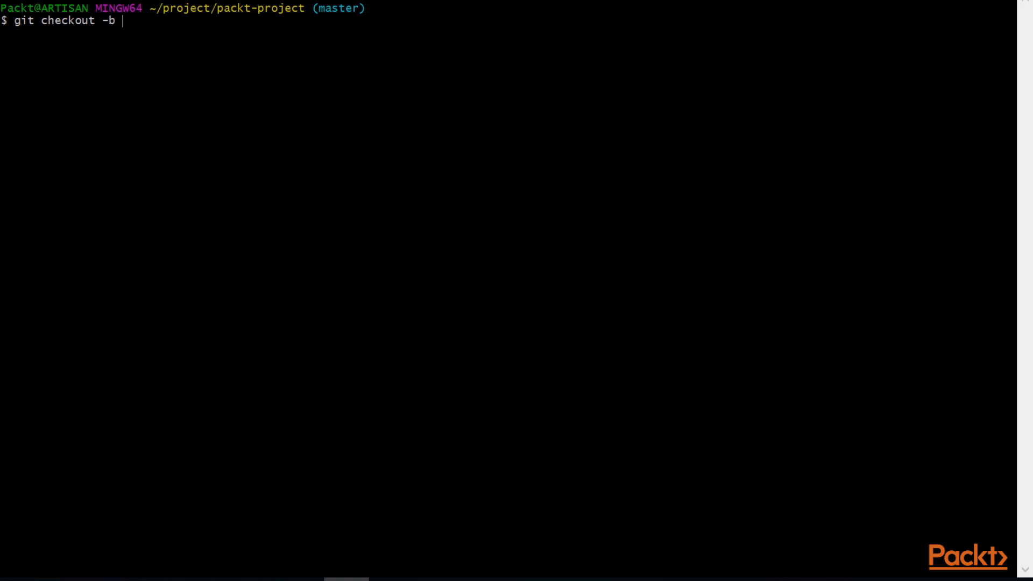
type("second_packt_branch")
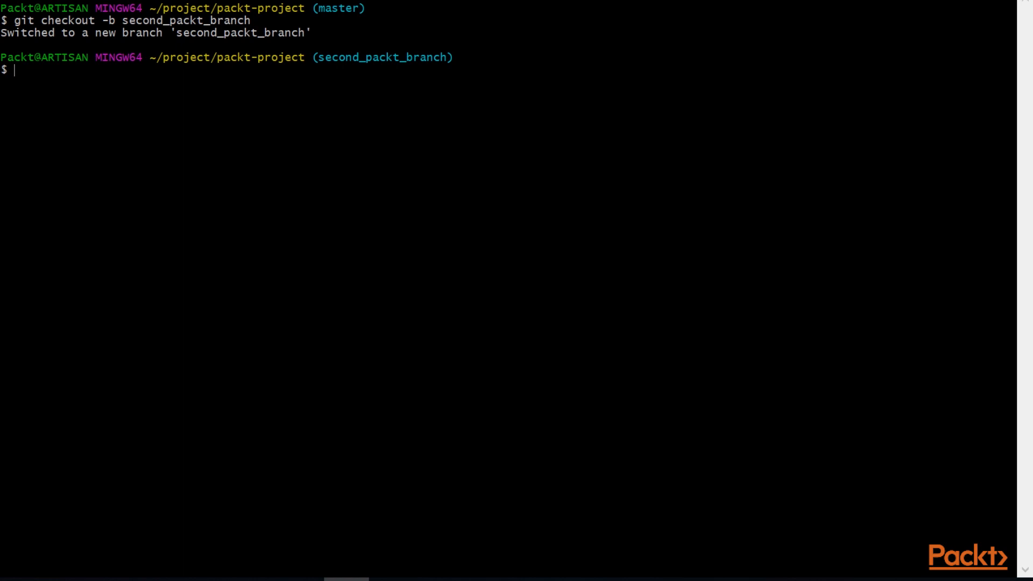
type("git push")
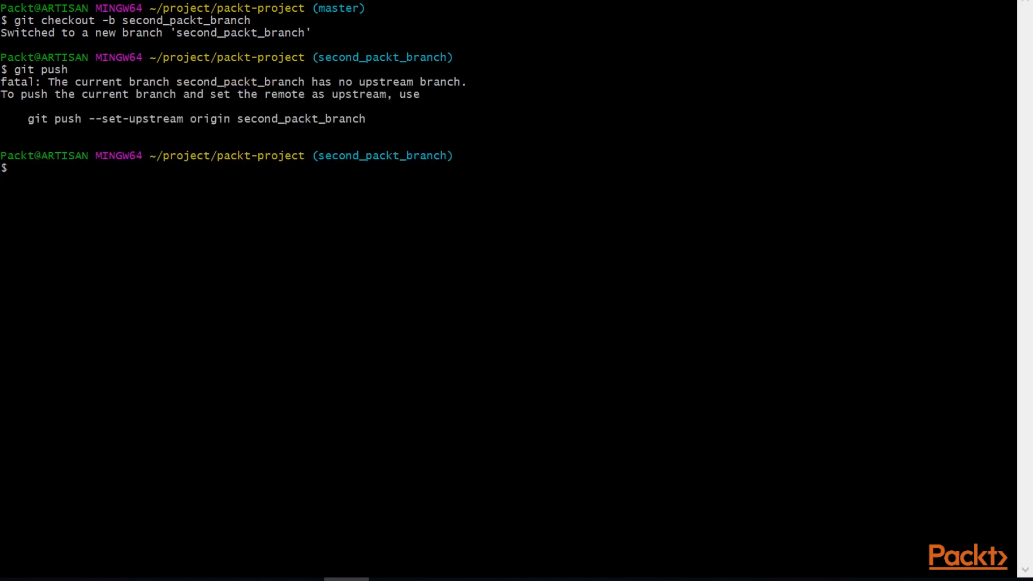
left_click_drag(28, 119, 365, 118)
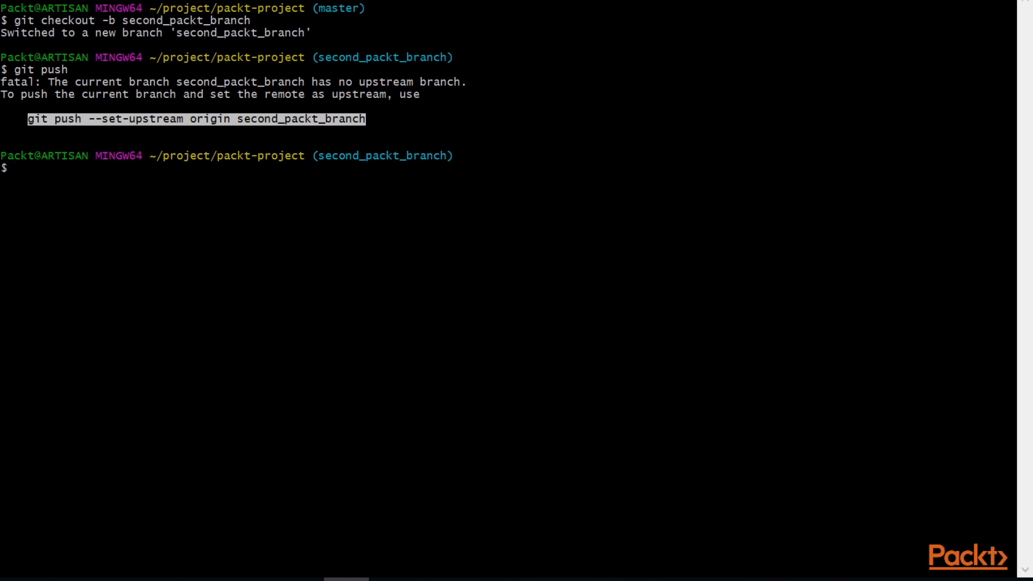
type("git push --set-upstream origin second_packt_branch")
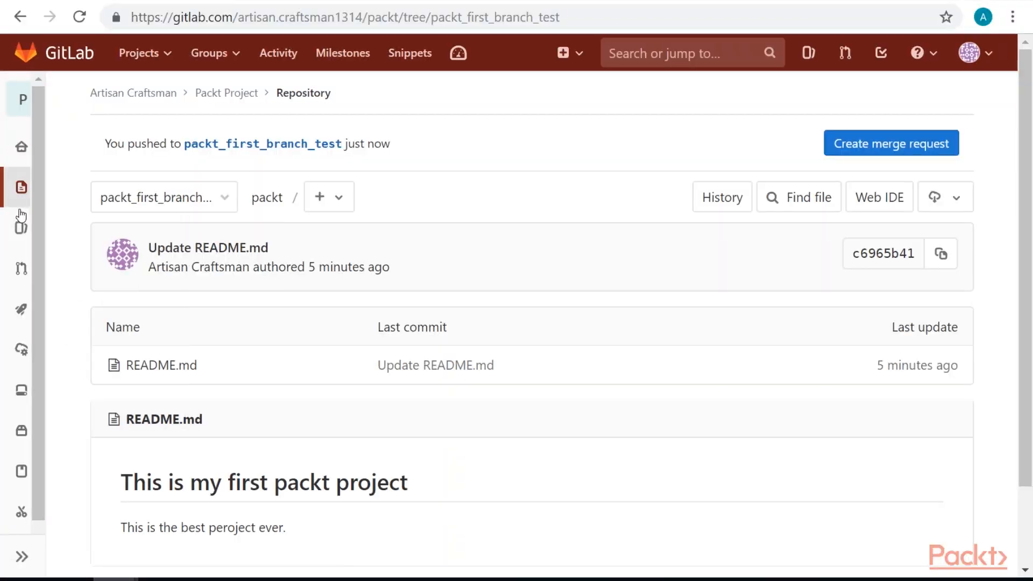
Show the branch list with master, packt_first_branch_test and second_packt_branch.
left_click(20, 187)
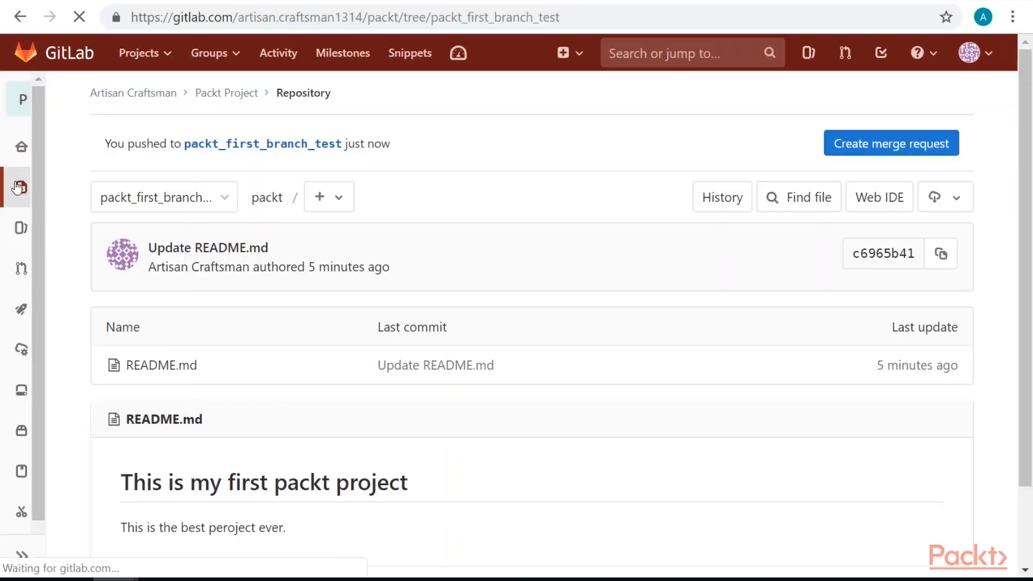
left_click(21, 187)
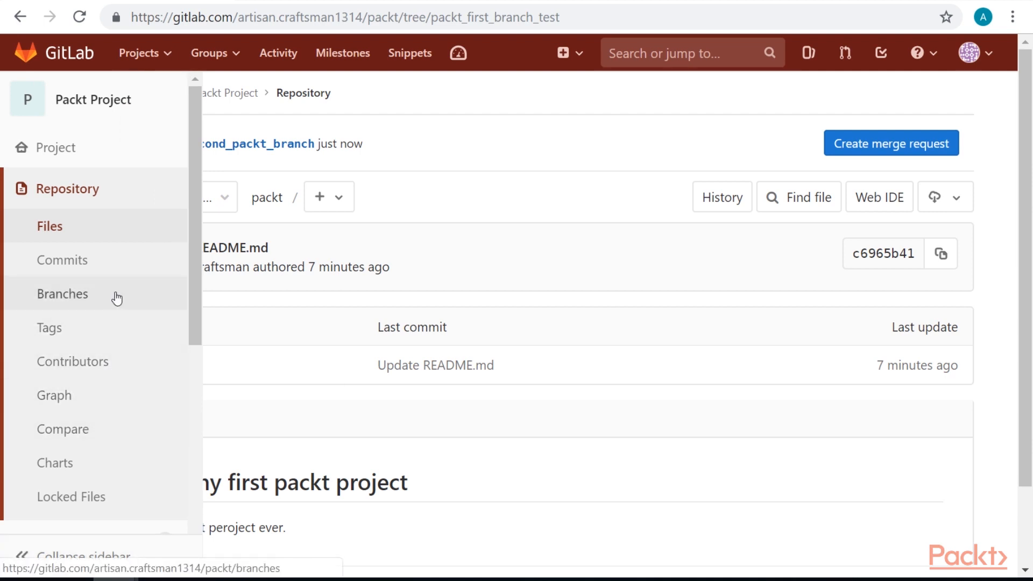
mouse_move(83, 298)
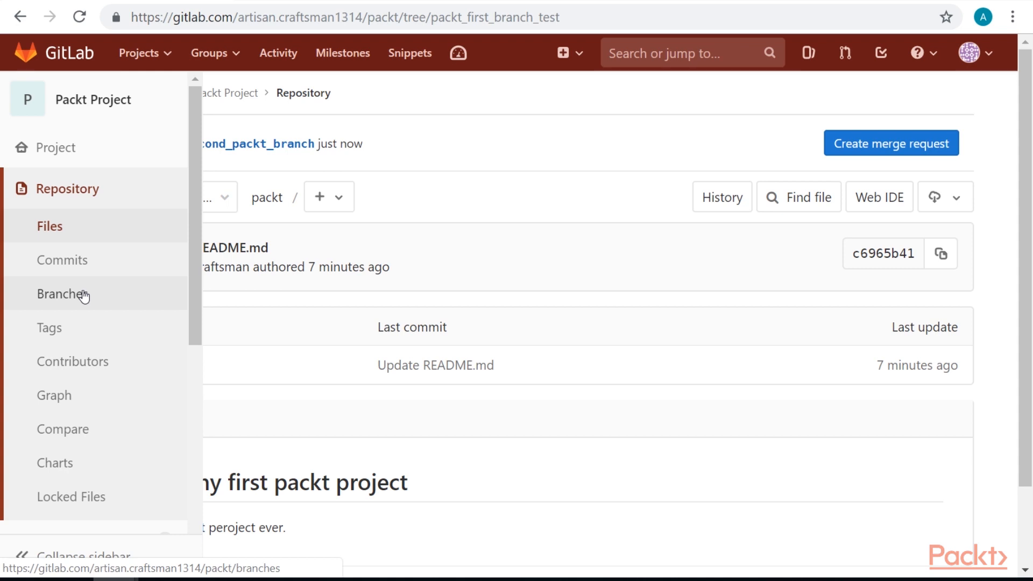
left_click(62, 293)
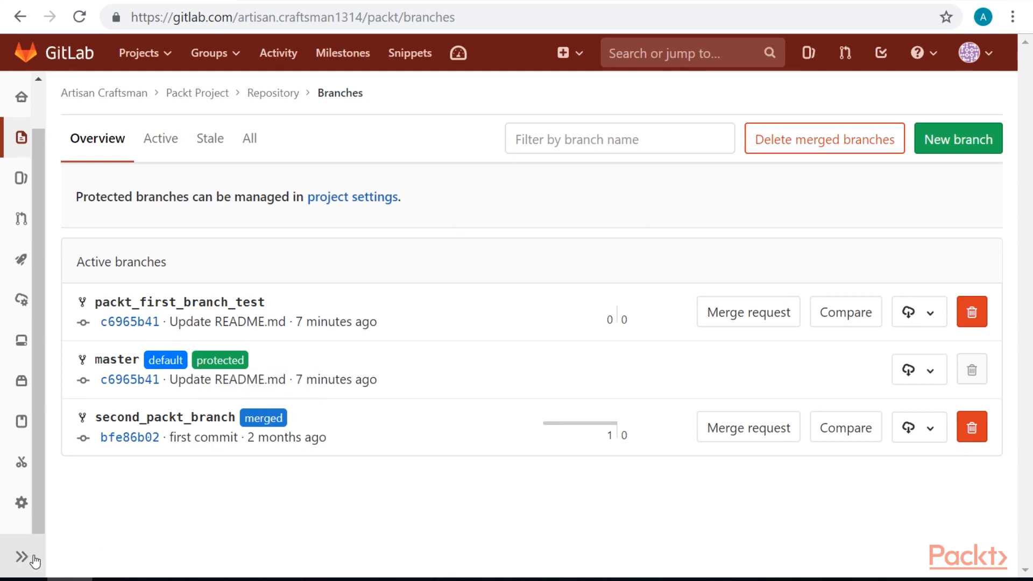
Reach the repository settings and expand the default branch section.
left_click(20, 503)
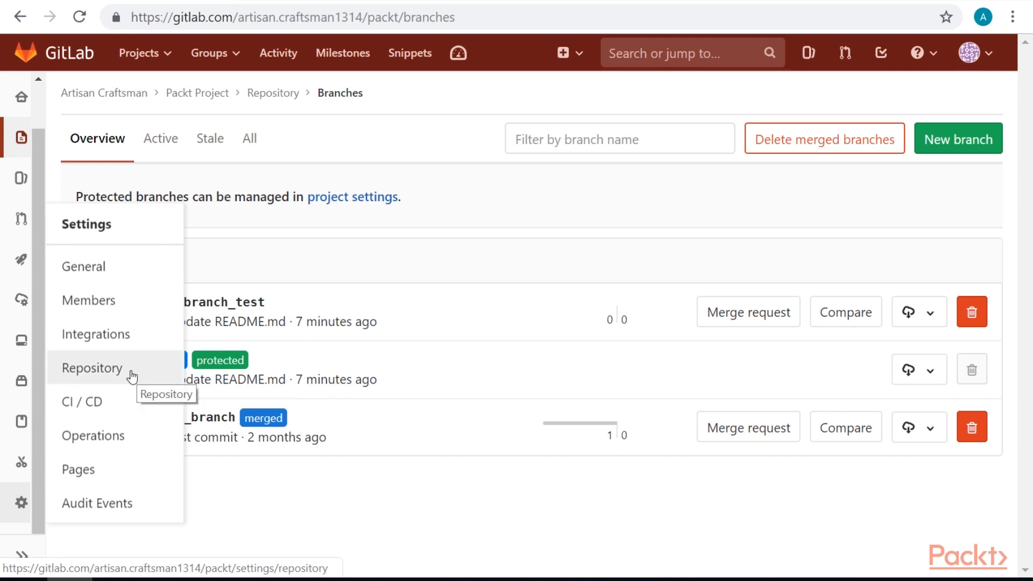
mouse_move(115, 375)
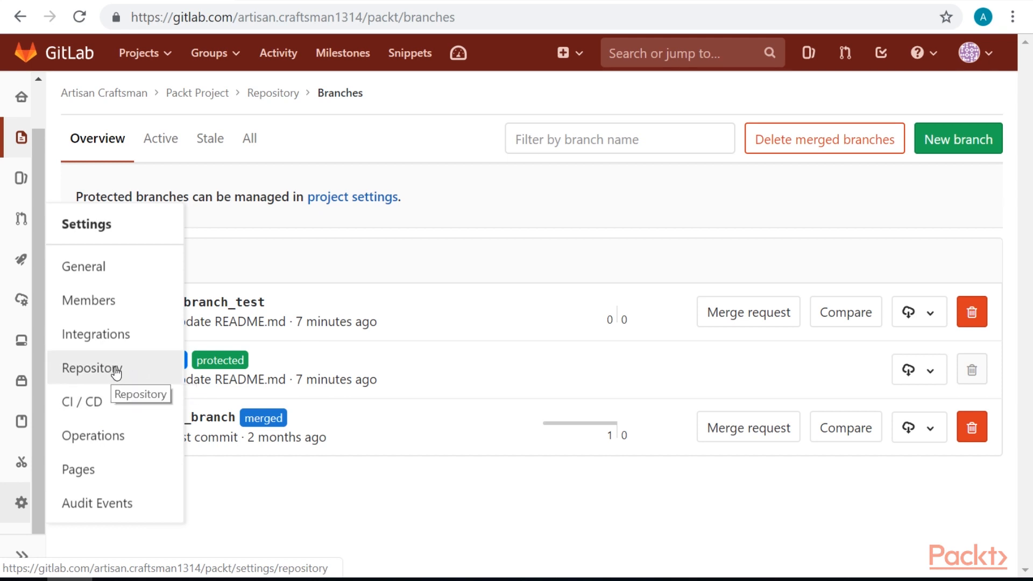
left_click(91, 368)
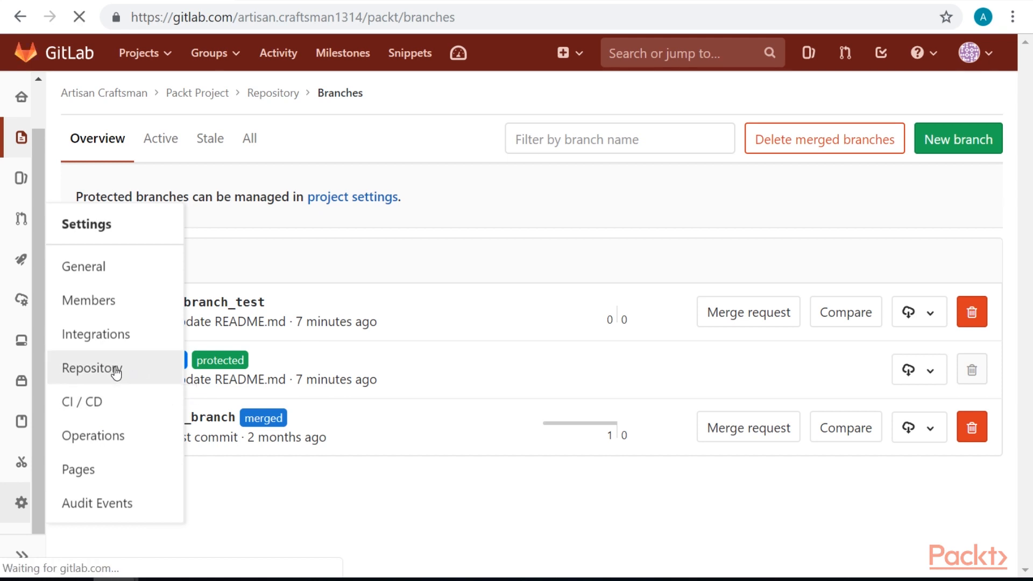
left_click(92, 368)
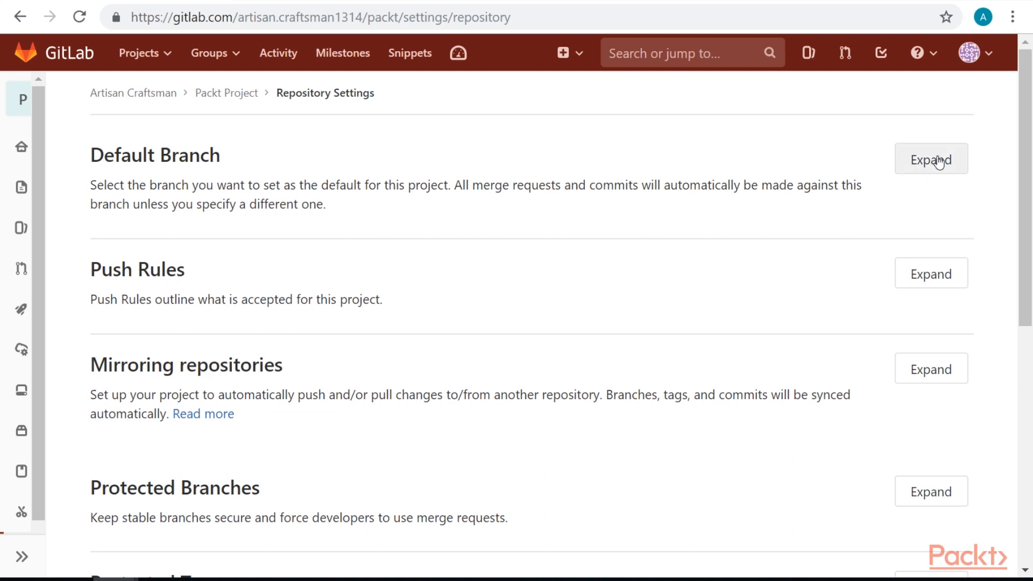
left_click(931, 159)
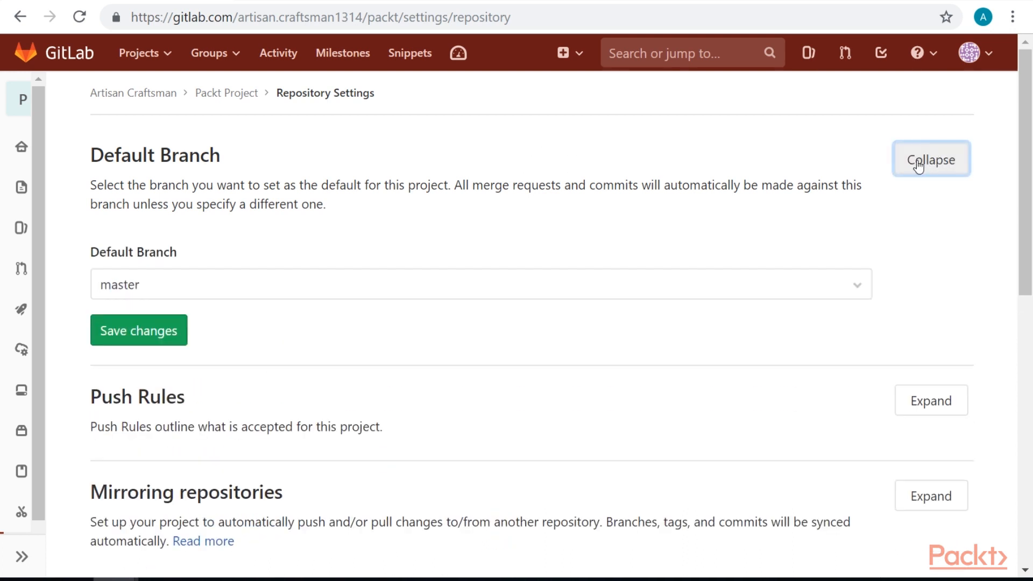
Change the default branch from master to packt_first_branch_test and save.
left_click(481, 285)
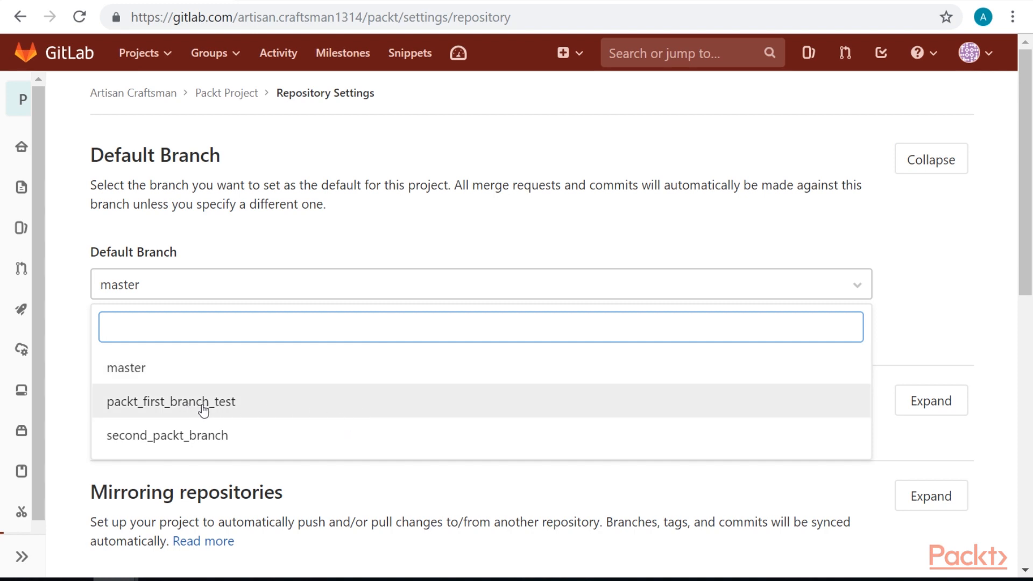
left_click(170, 401)
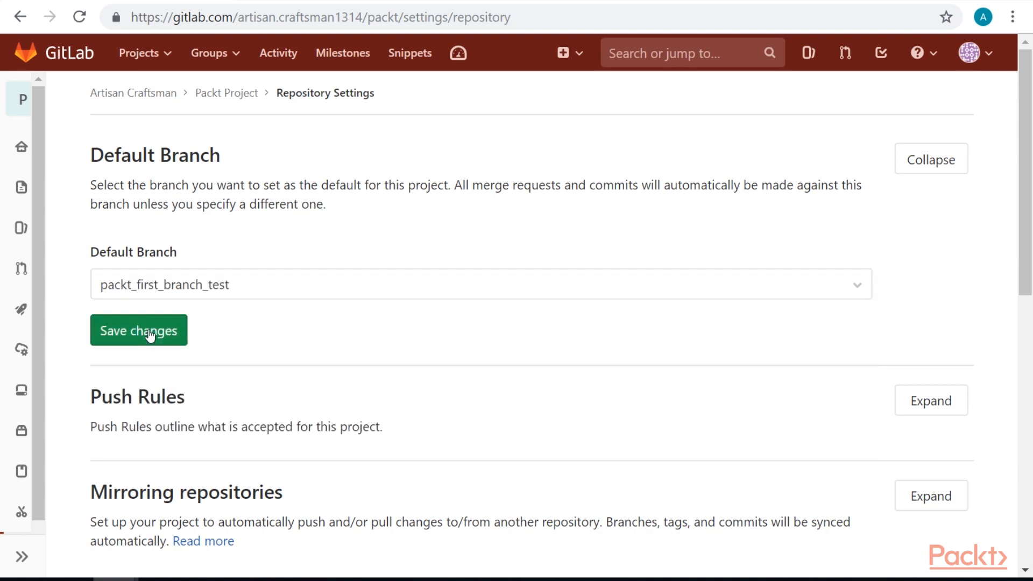
left_click(139, 331)
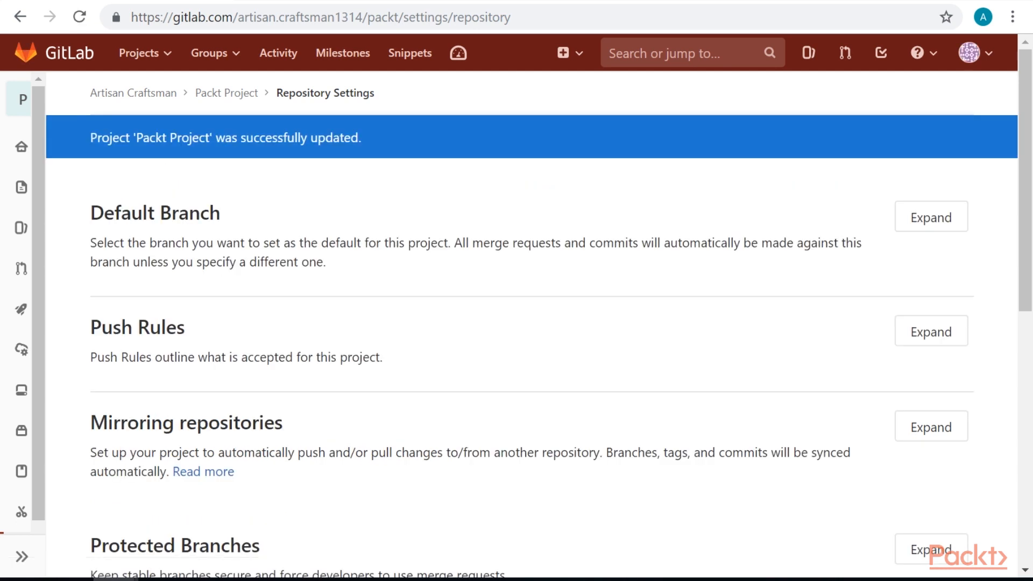
mouse_move(453, 242)
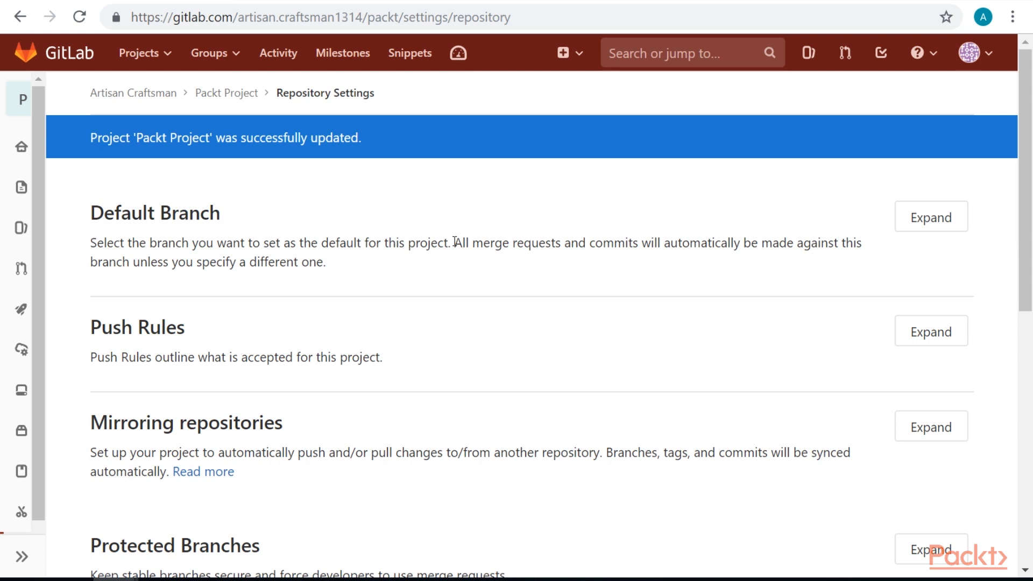
mouse_move(648, 289)
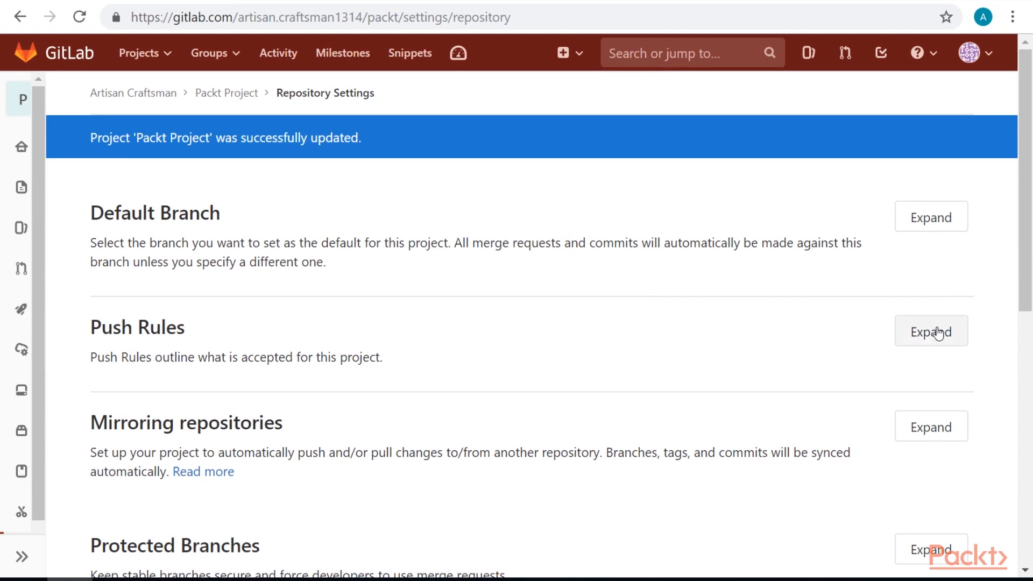
Expand Push Rules and review the options down to the Branch name field.
left_click(931, 330)
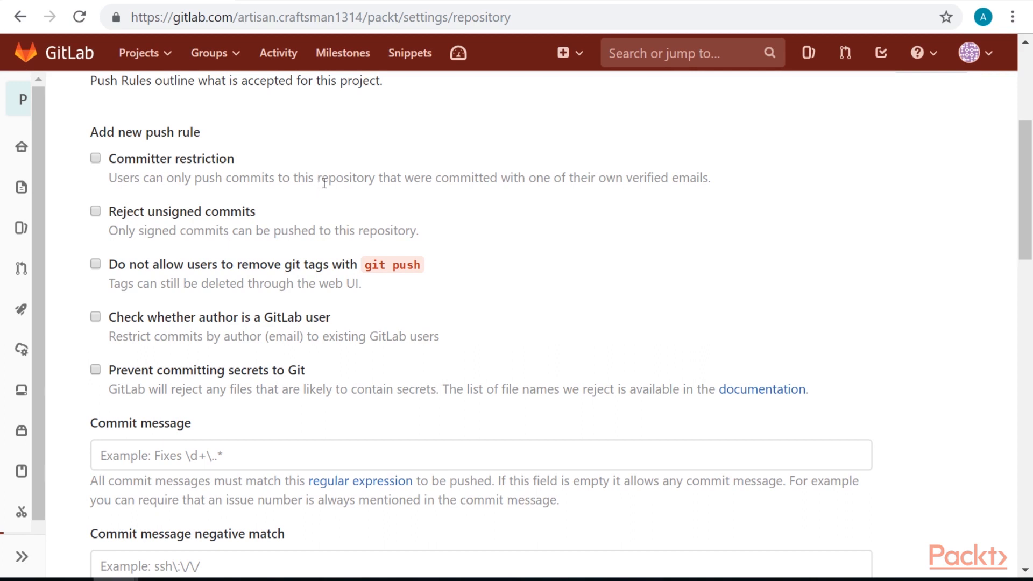
mouse_move(363, 183)
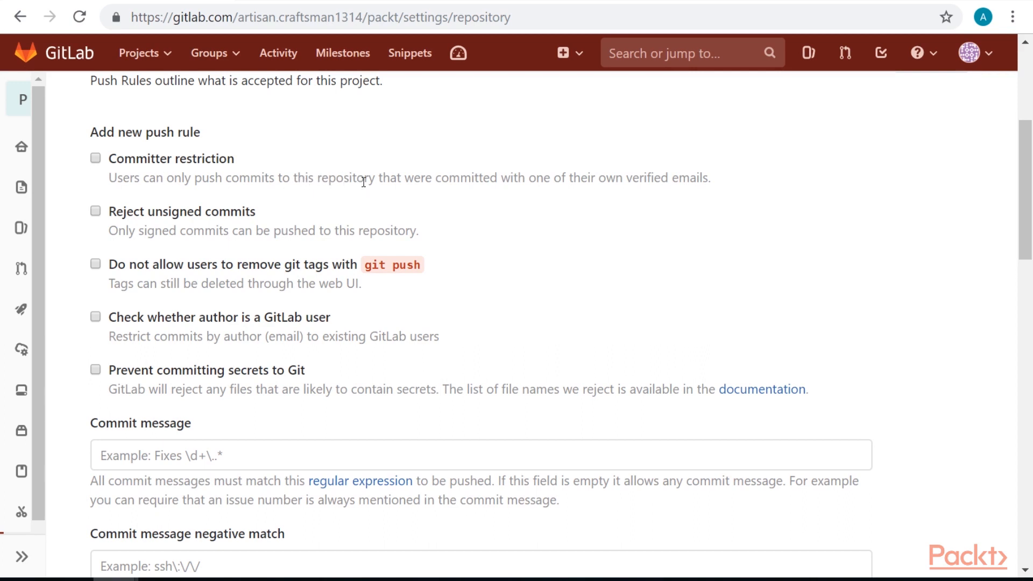
mouse_move(607, 183)
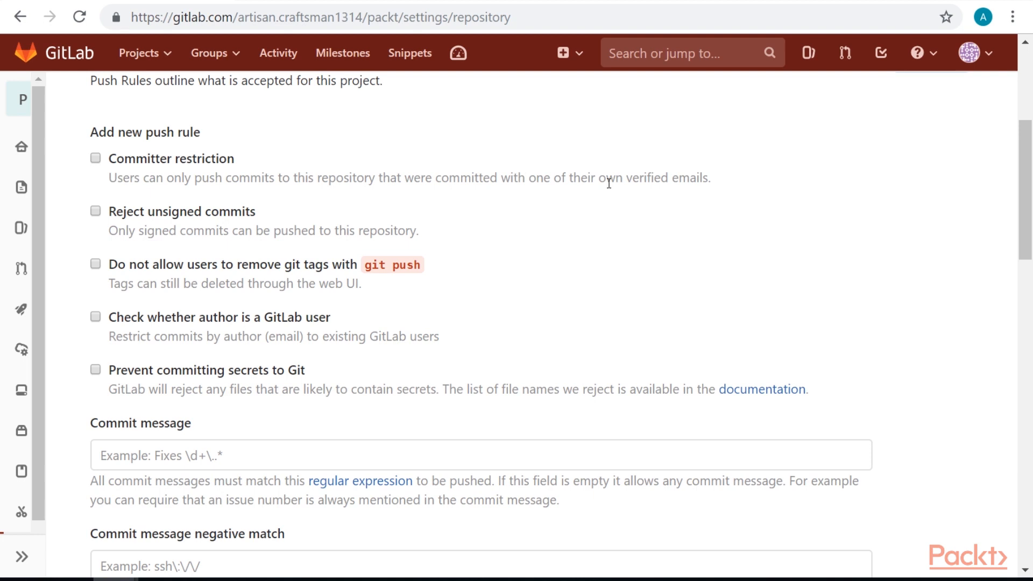
mouse_move(354, 211)
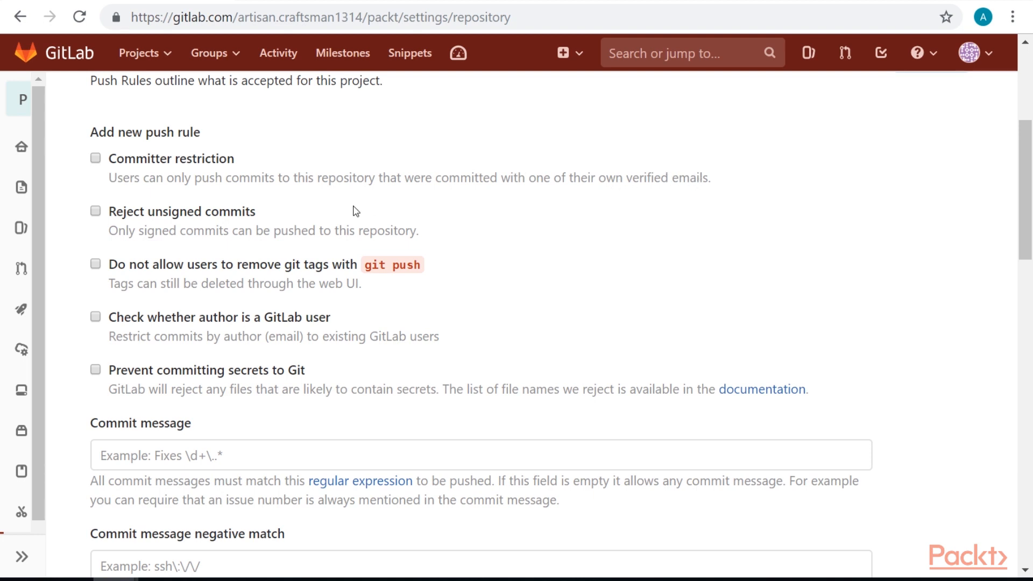
mouse_move(444, 141)
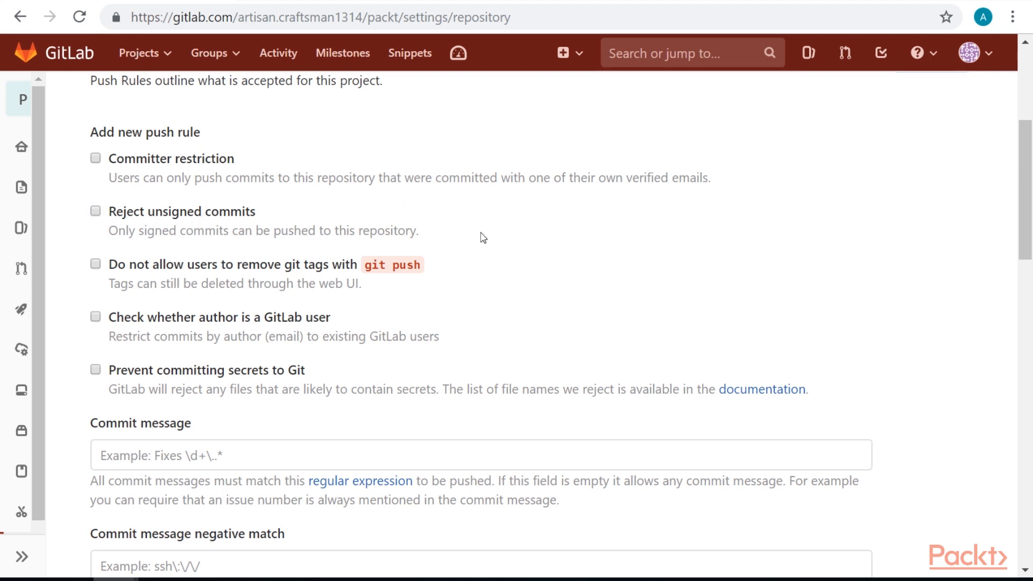
mouse_move(413, 276)
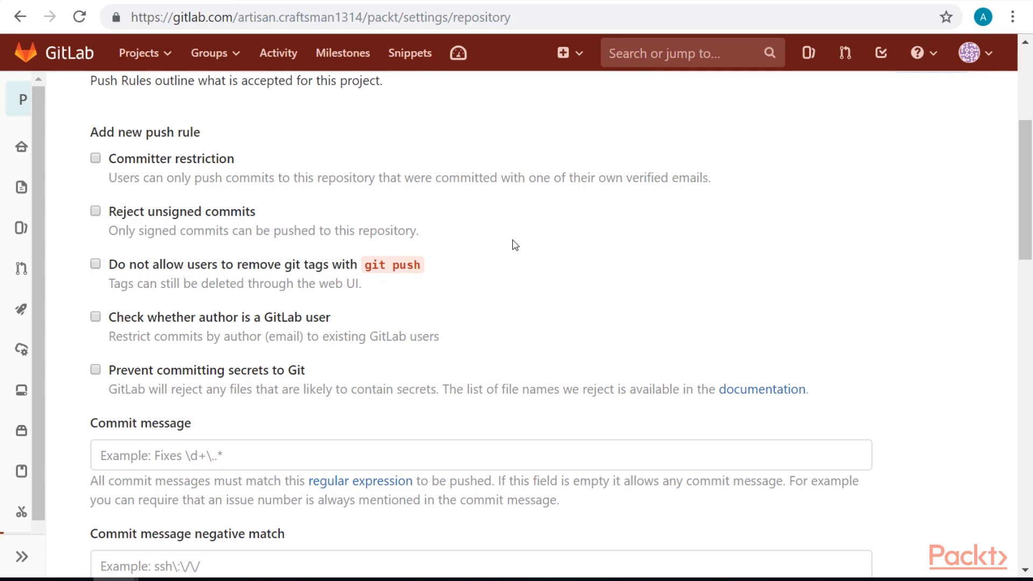
scroll("down", 3)
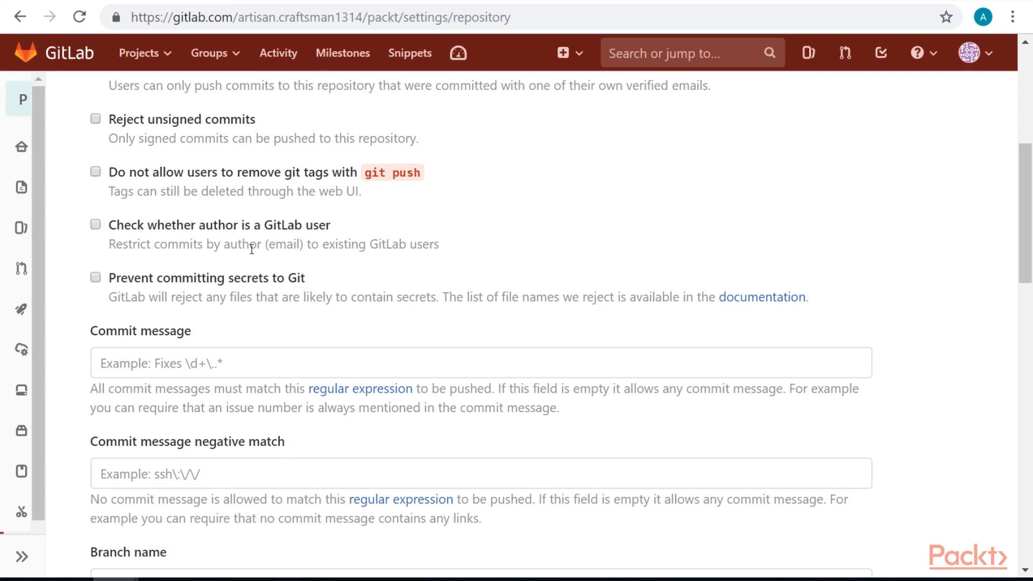
scroll("down", 3)
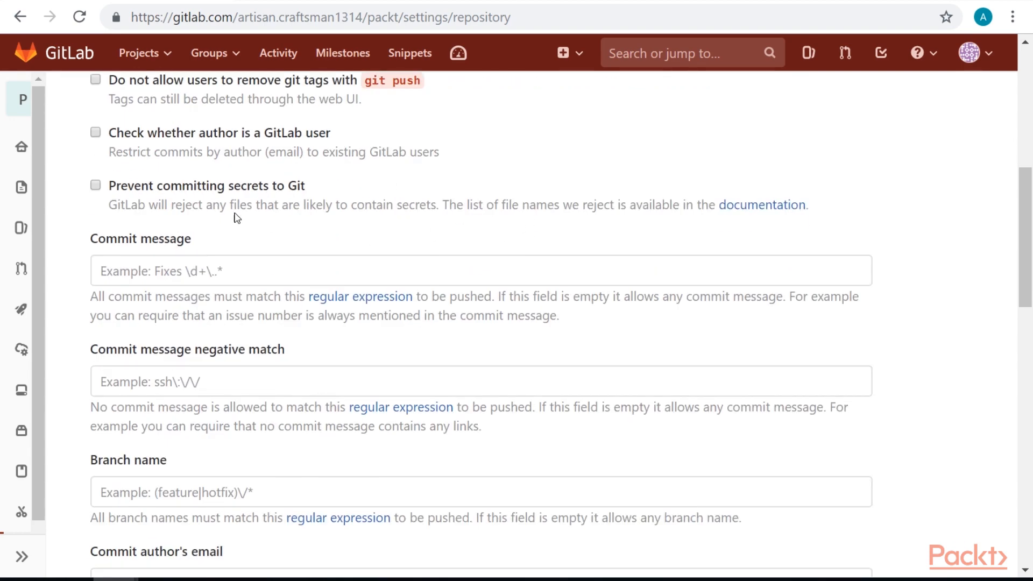
mouse_move(280, 203)
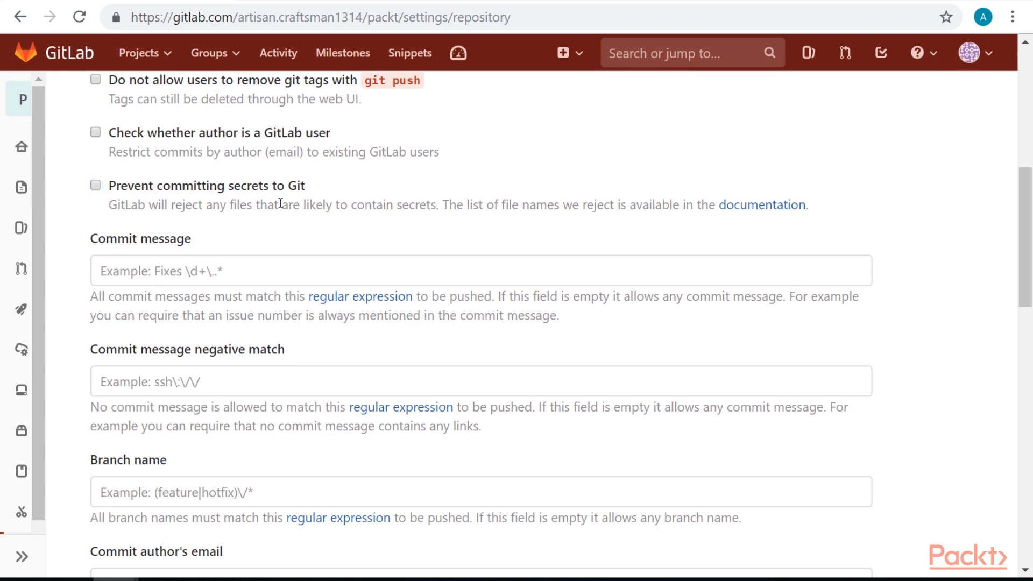
mouse_move(398, 174)
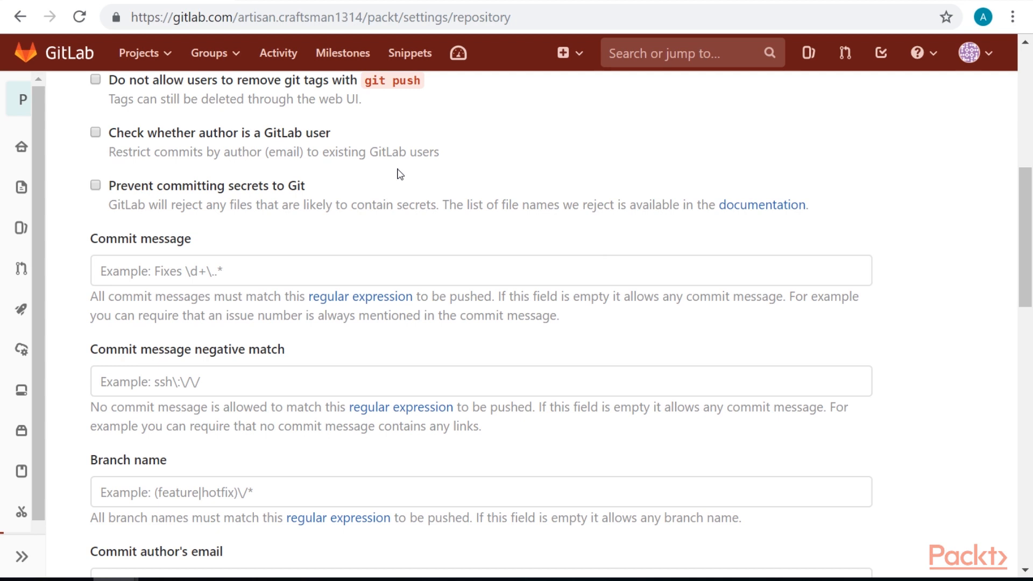
mouse_move(393, 170)
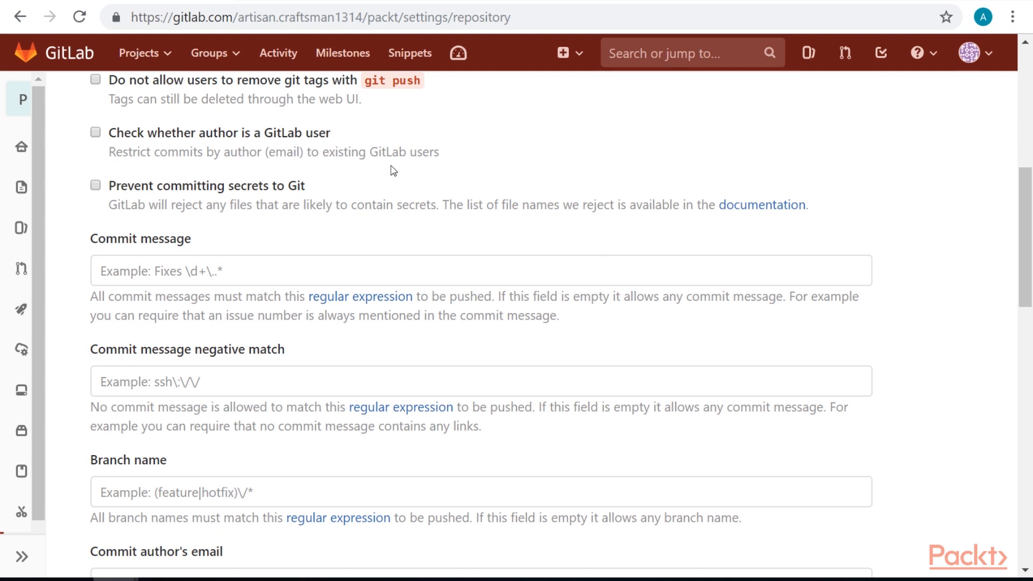
scroll("down", 3)
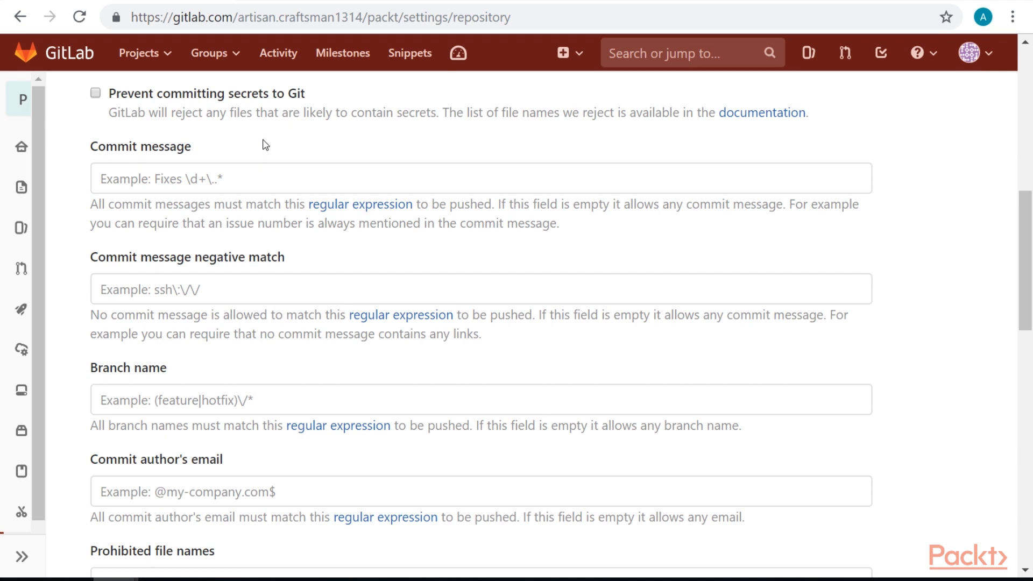
mouse_move(220, 218)
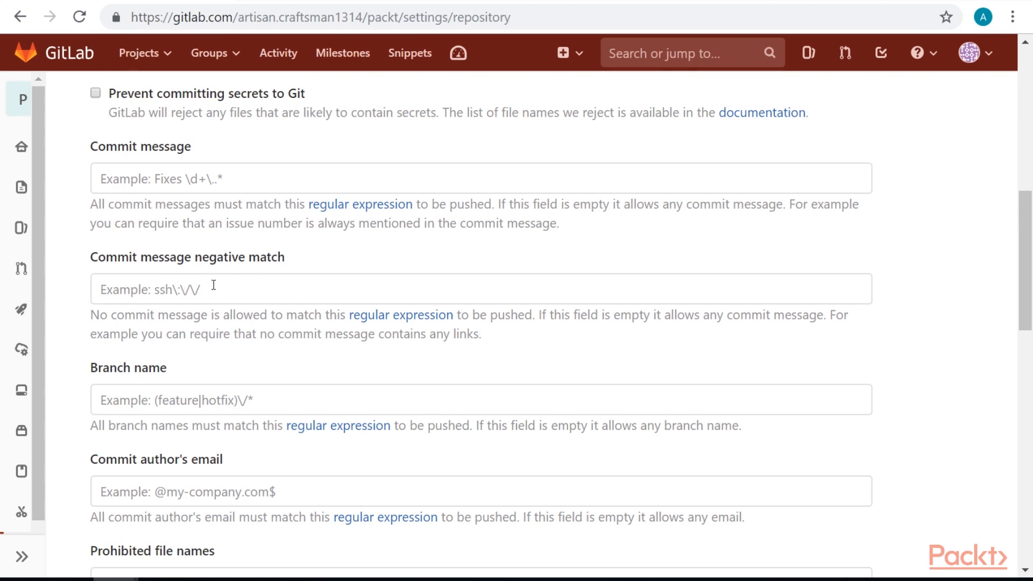
scroll("down", 3)
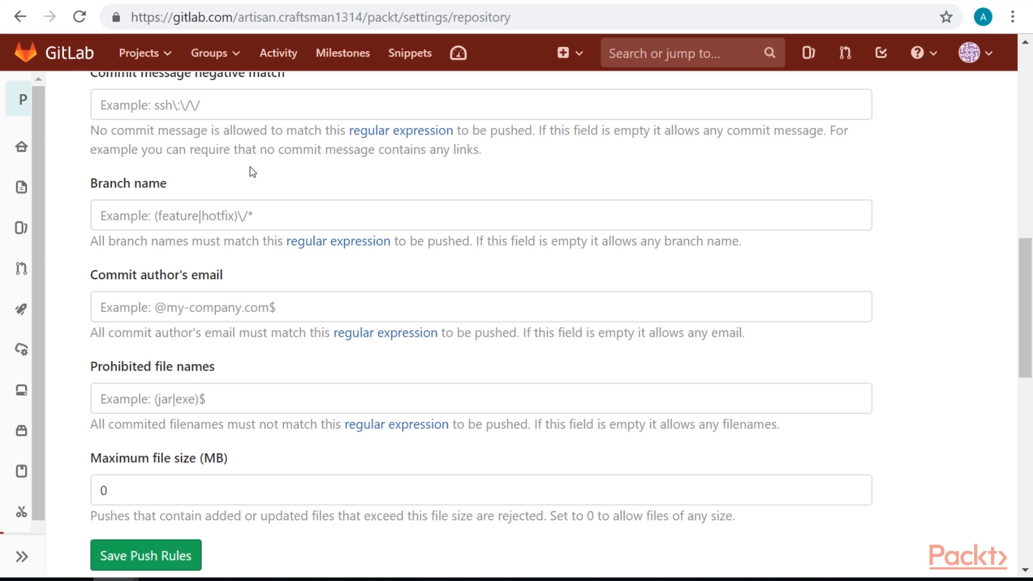
scroll("down", 3)
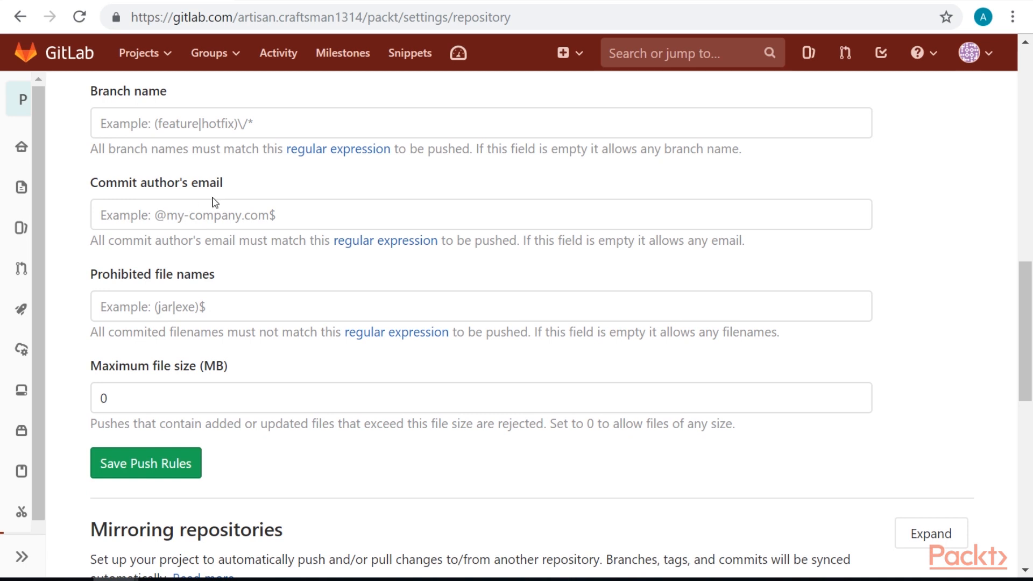
mouse_move(272, 175)
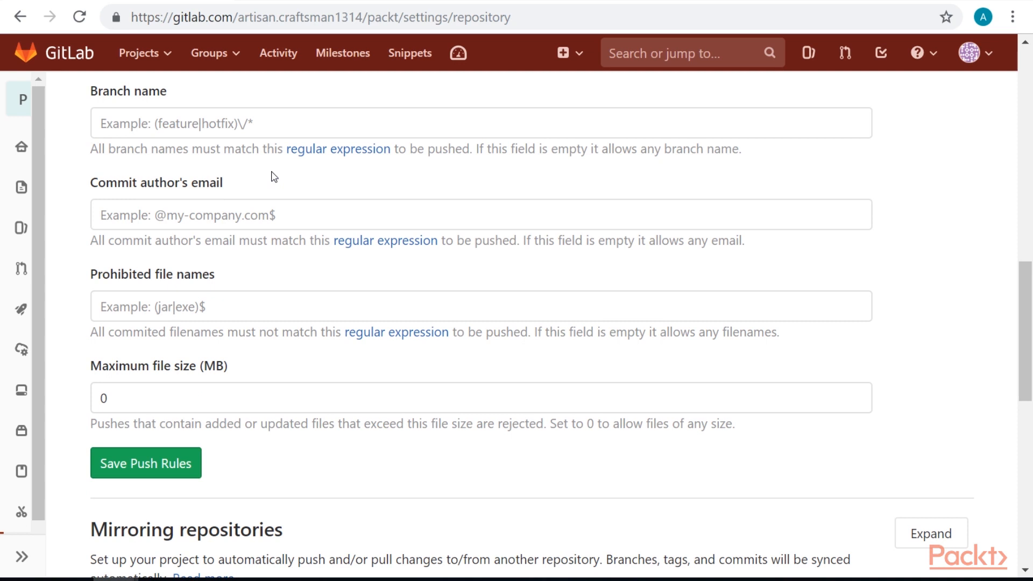
mouse_move(303, 167)
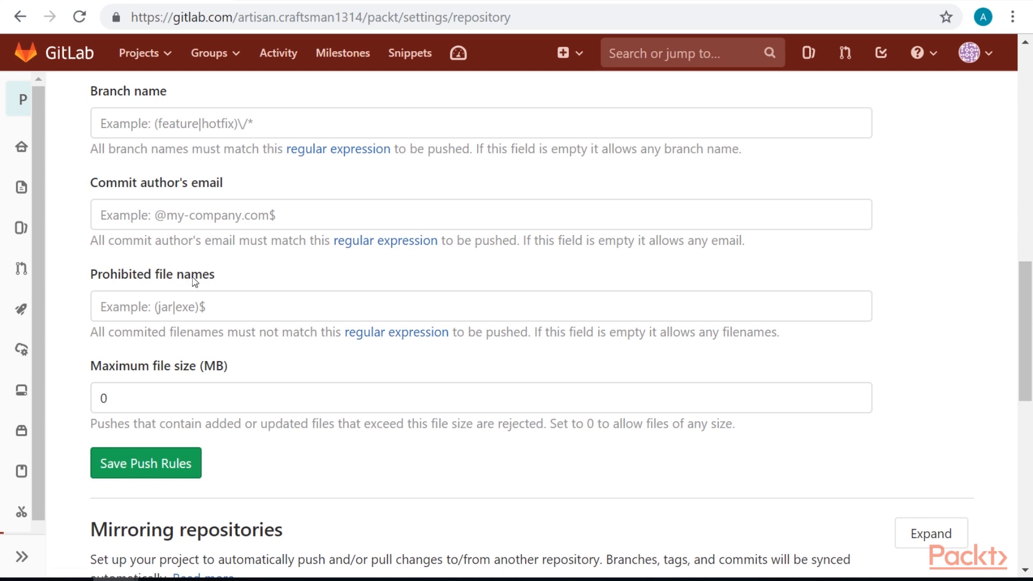
mouse_move(244, 271)
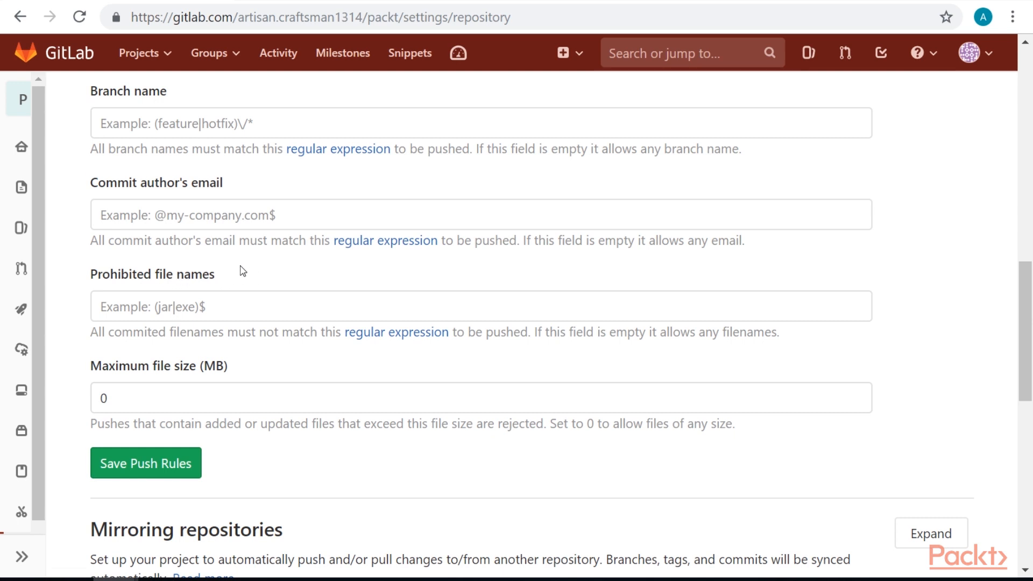
mouse_move(242, 278)
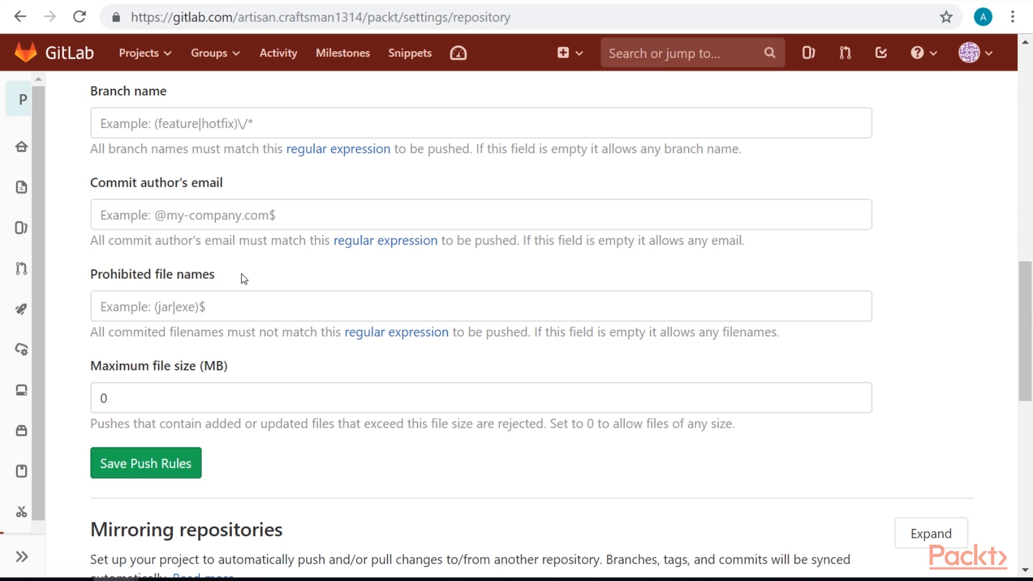
mouse_move(318, 247)
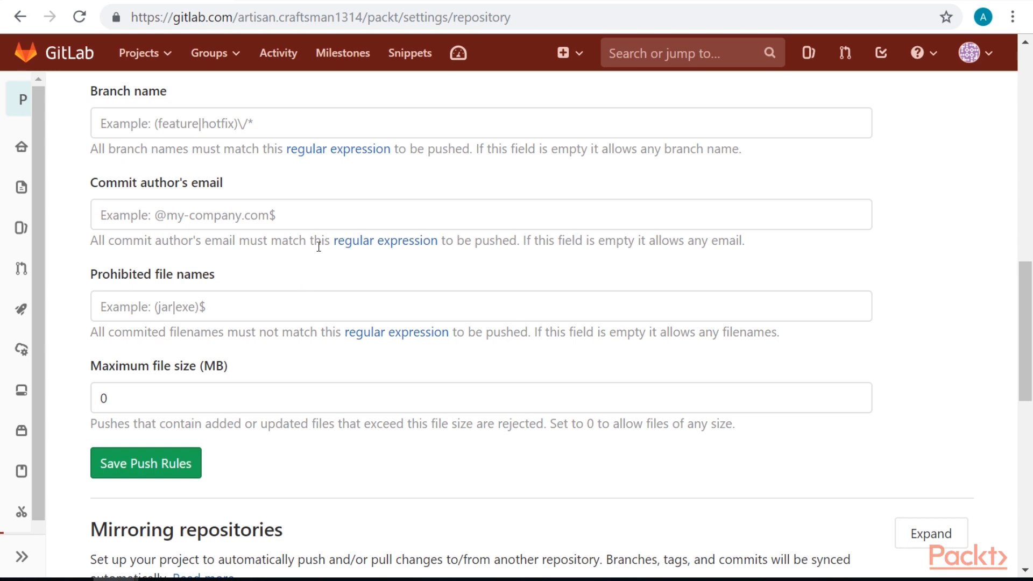
mouse_move(118, 378)
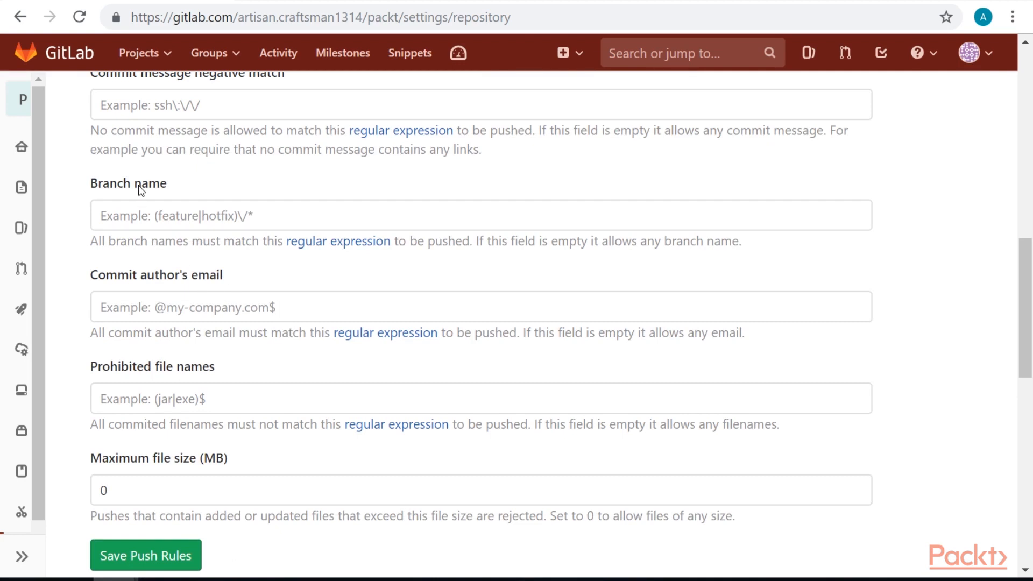
Set the branch name push rule to (feature|release)\/* and save the push rules.
left_click(481, 215)
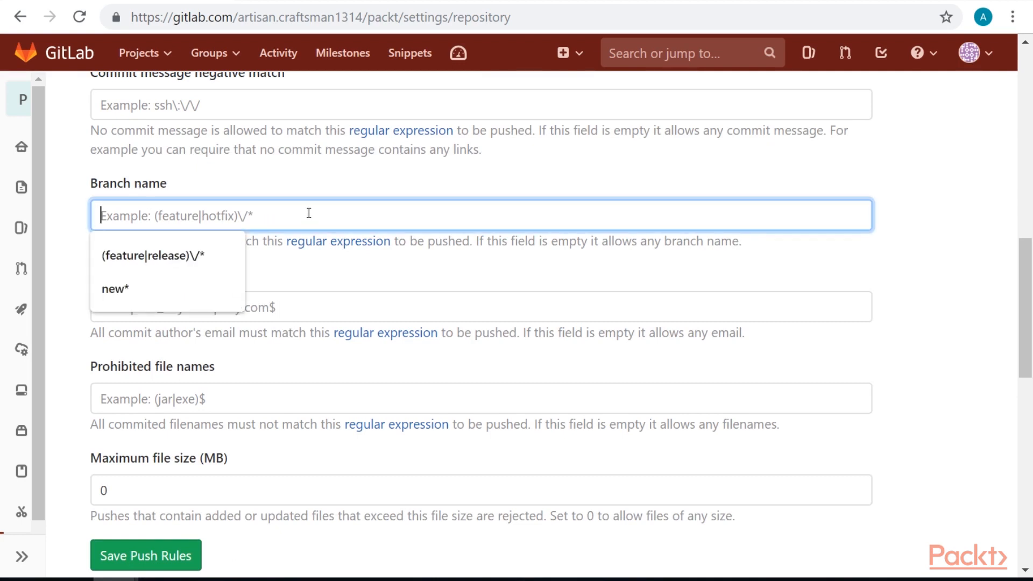
mouse_move(333, 181)
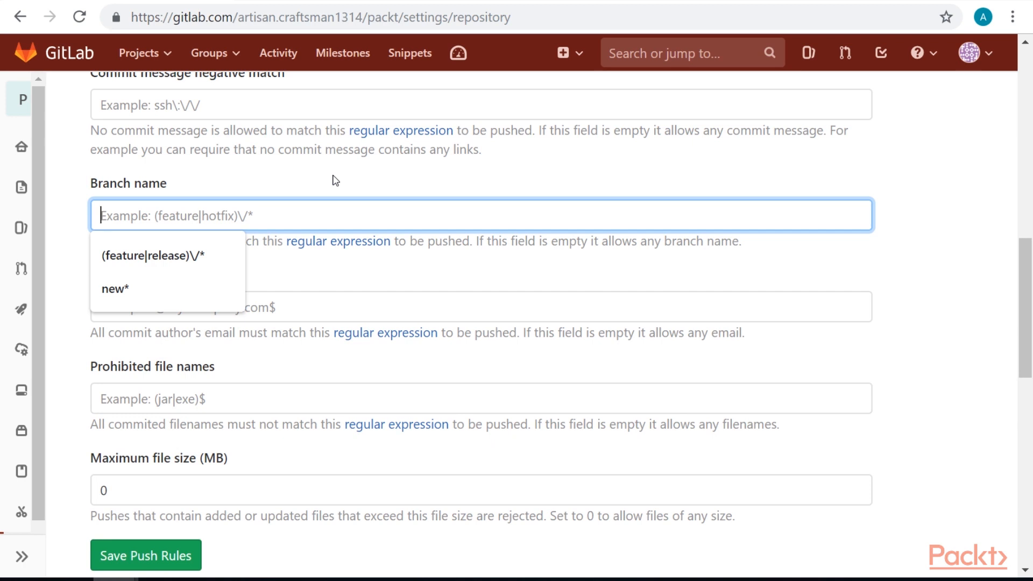
left_click(152, 256)
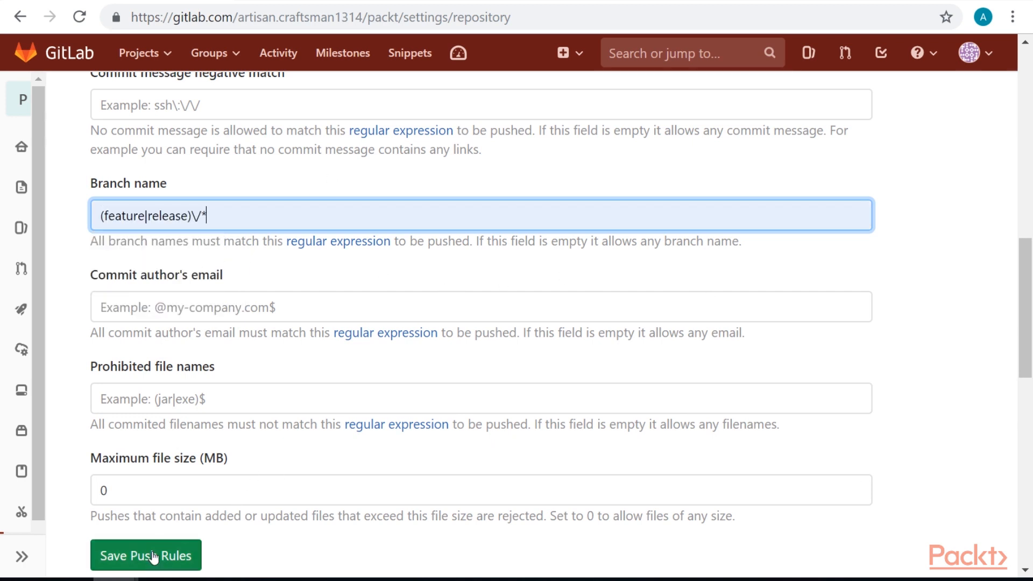
left_click(145, 556)
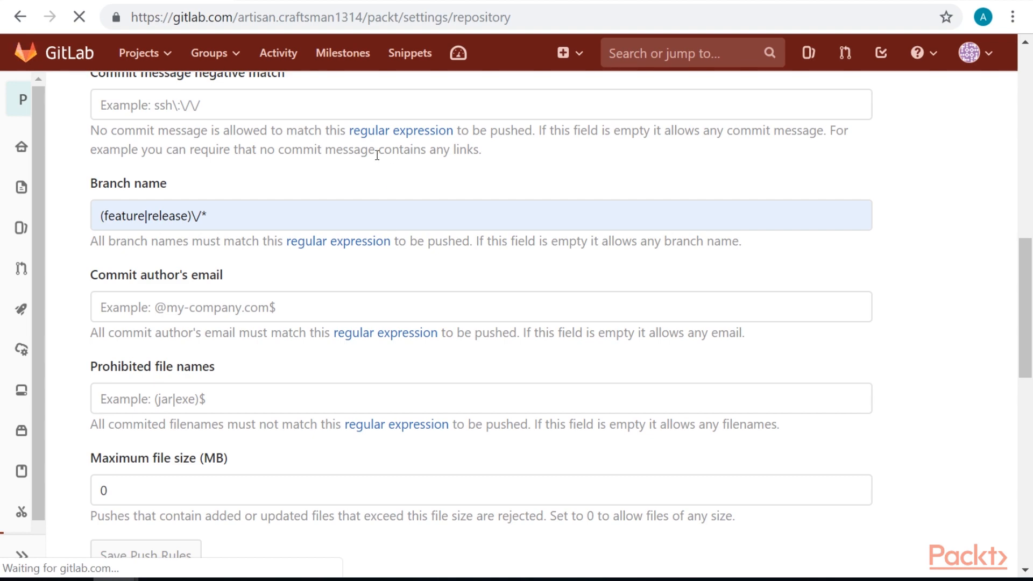
left_click(145, 555)
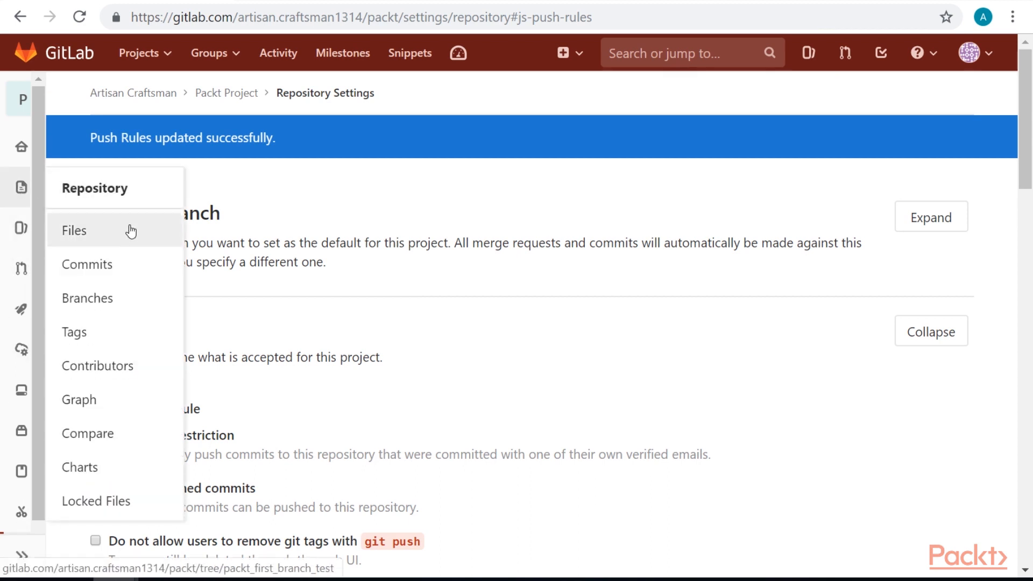
mouse_move(87, 298)
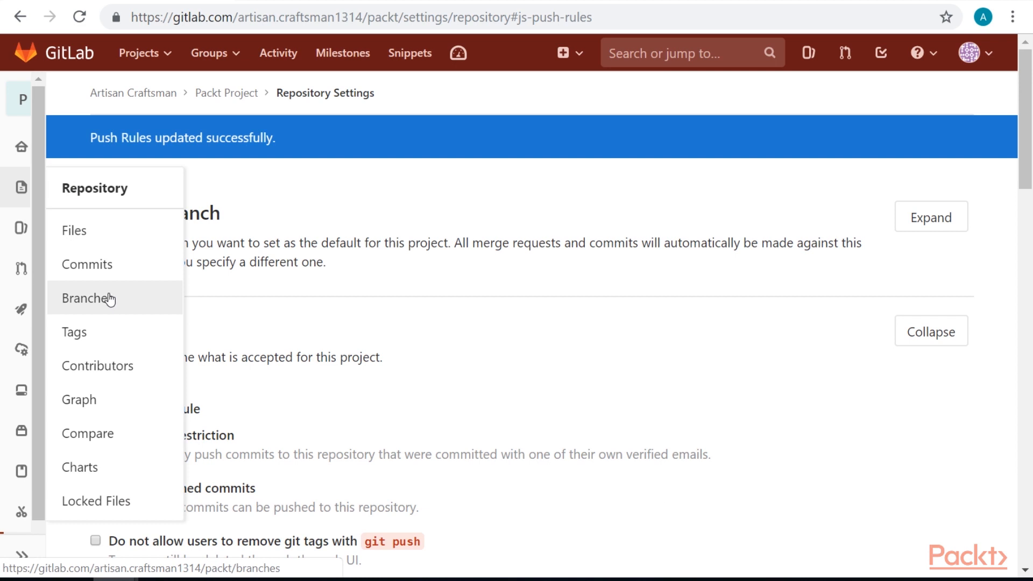
Attempt to create branch last_packt_branch, which the push rule pattern rejects.
left_click(87, 298)
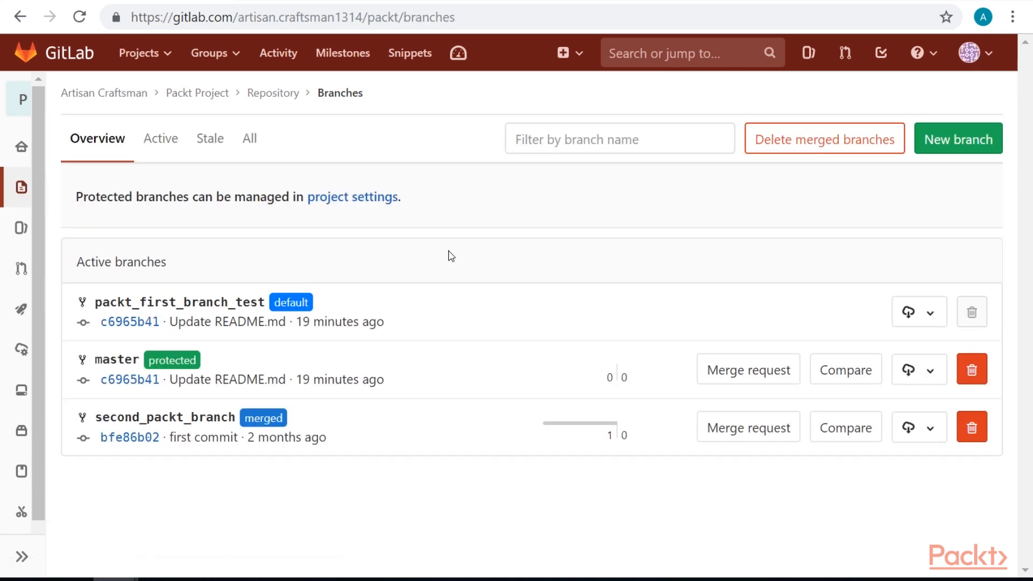
left_click(958, 139)
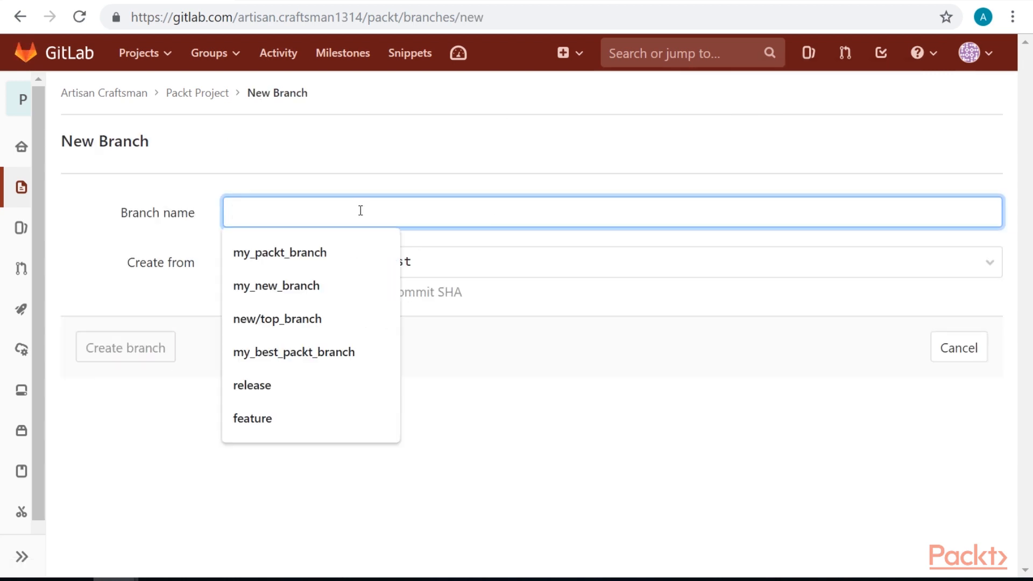
type("last_packt_branch")
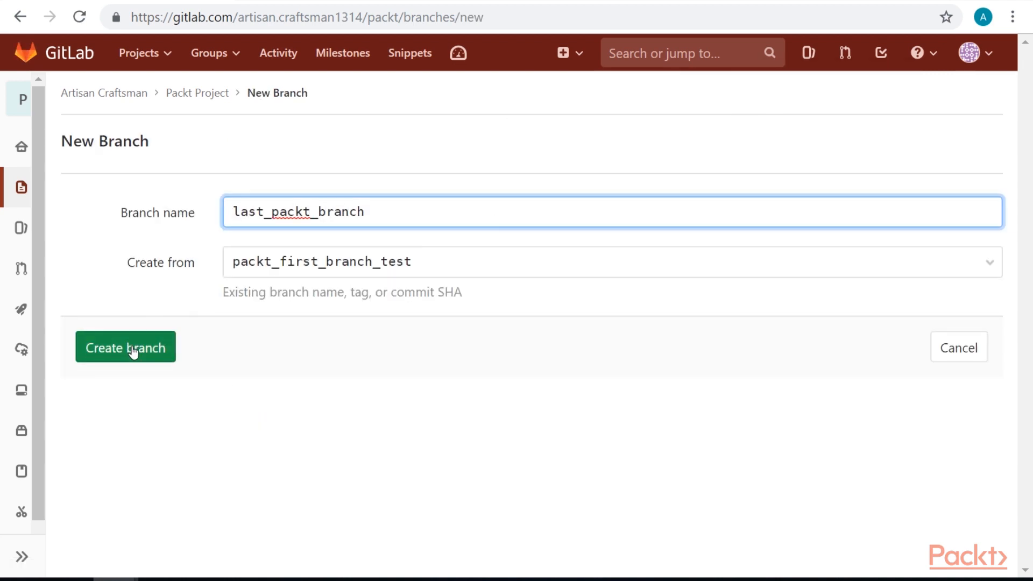
left_click(125, 347)
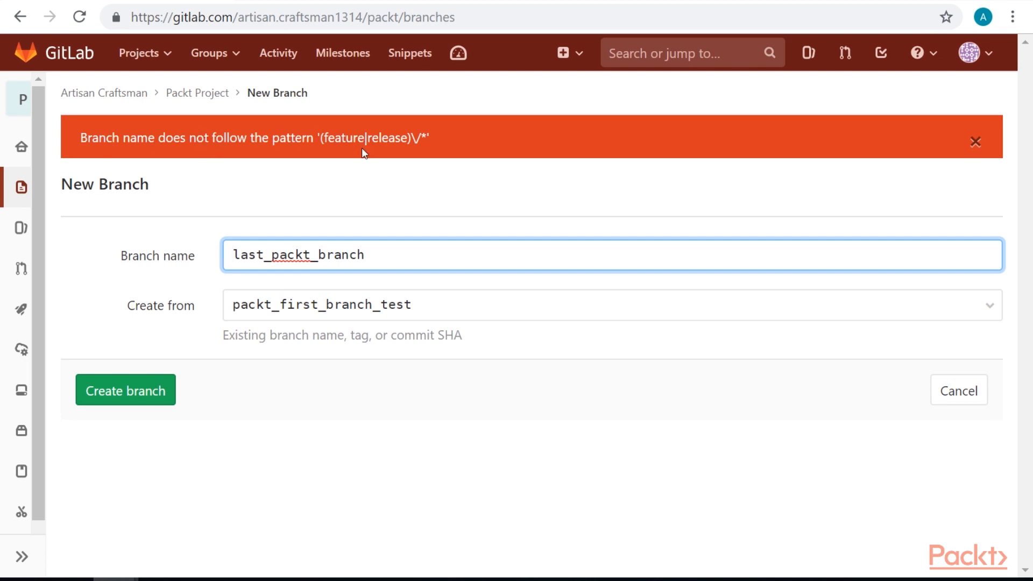
Create the branch as feature/last_packt_branch and confirm it in the branch list.
type("feature/")
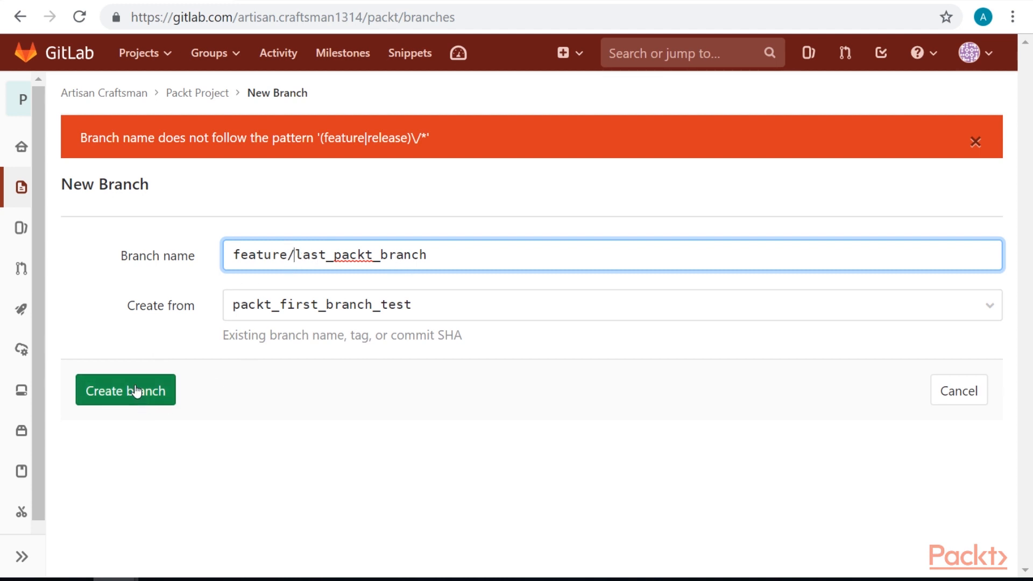
left_click(125, 390)
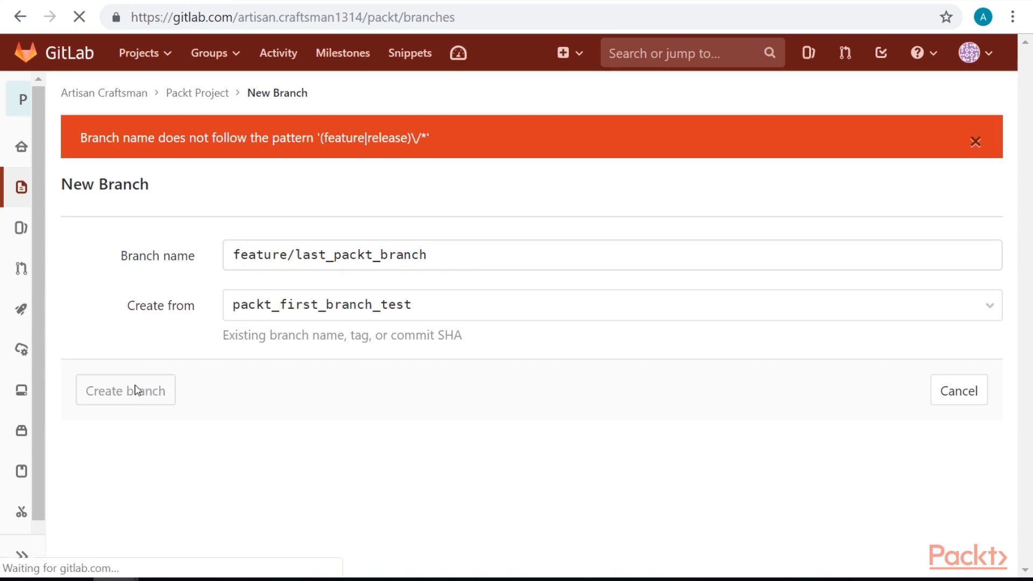
left_click(125, 390)
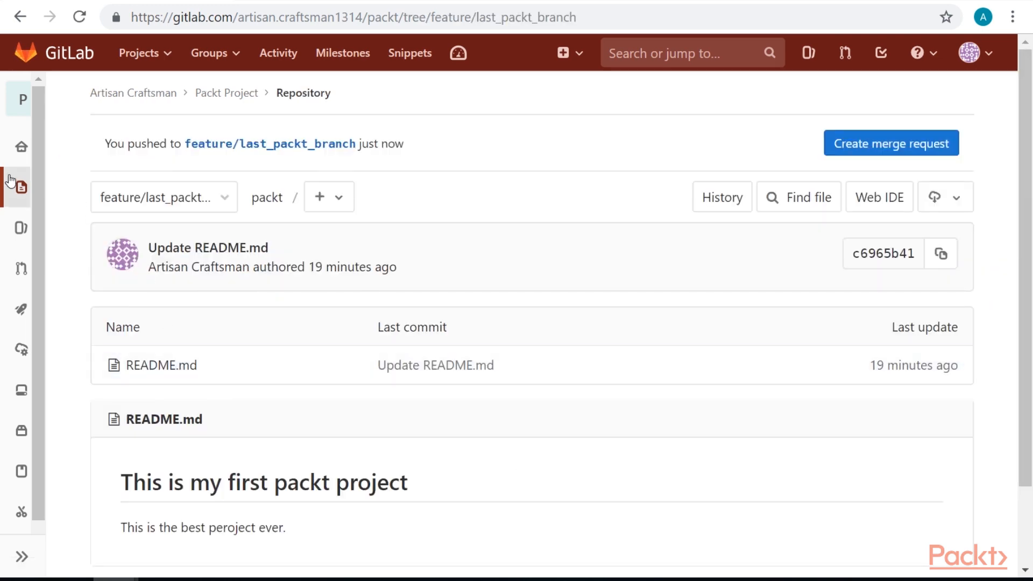
left_click(21, 186)
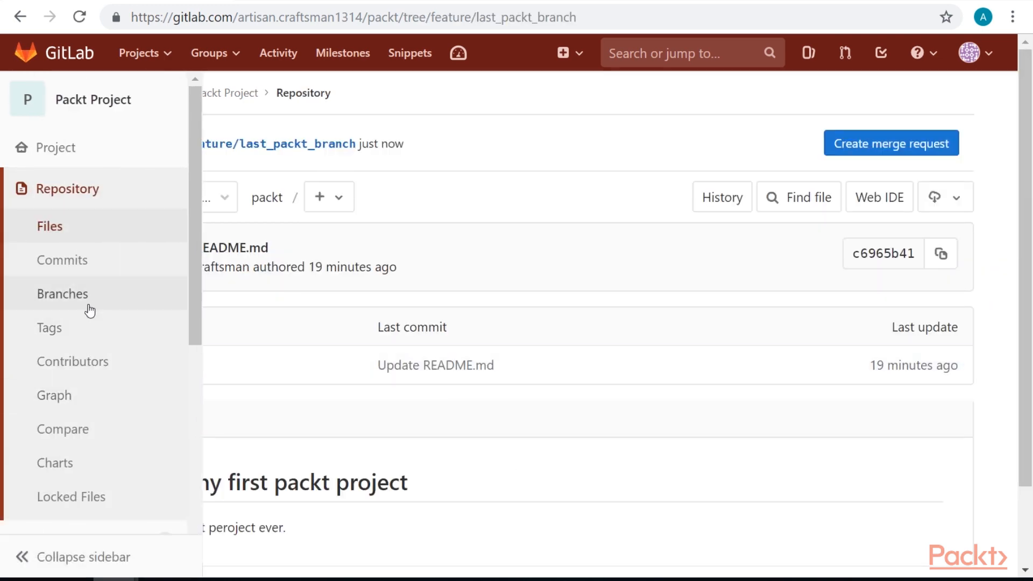
left_click(62, 294)
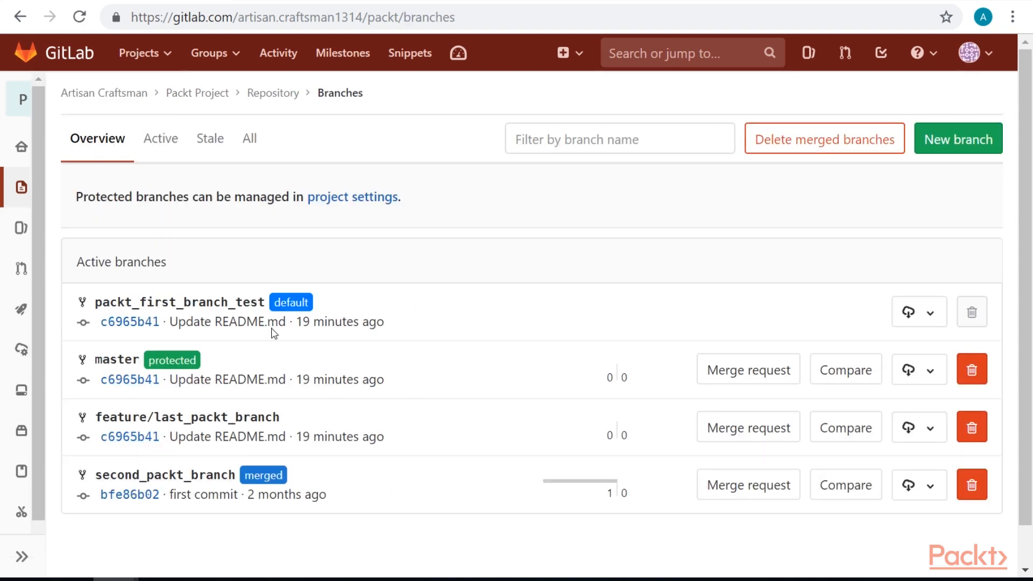
mouse_move(472, 282)
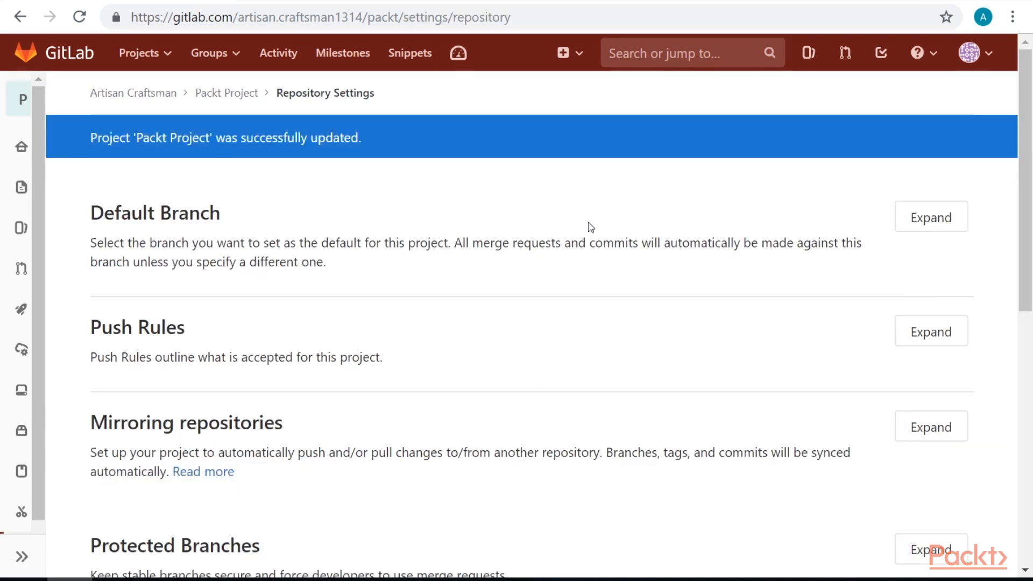
mouse_move(587, 224)
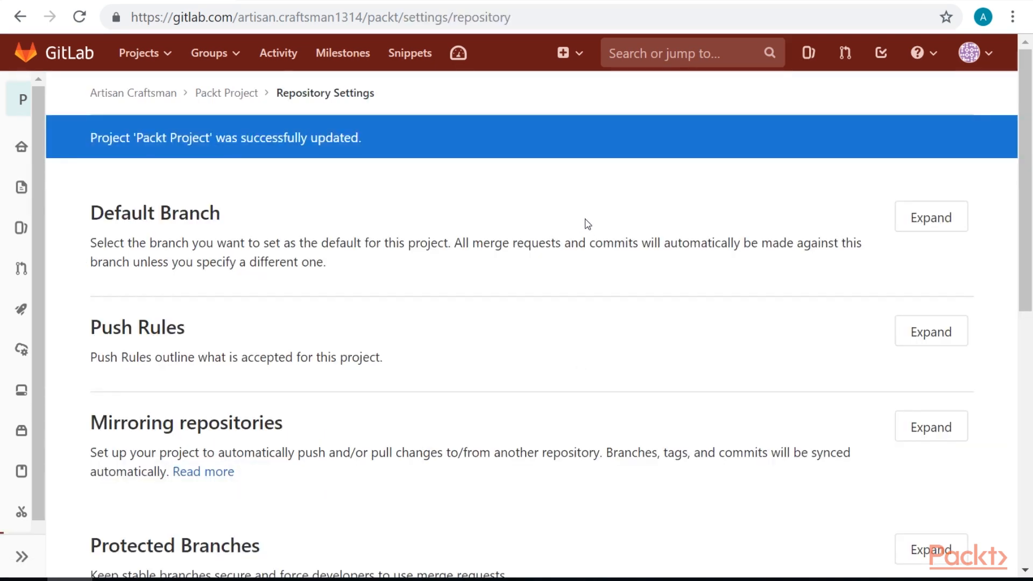
mouse_move(576, 206)
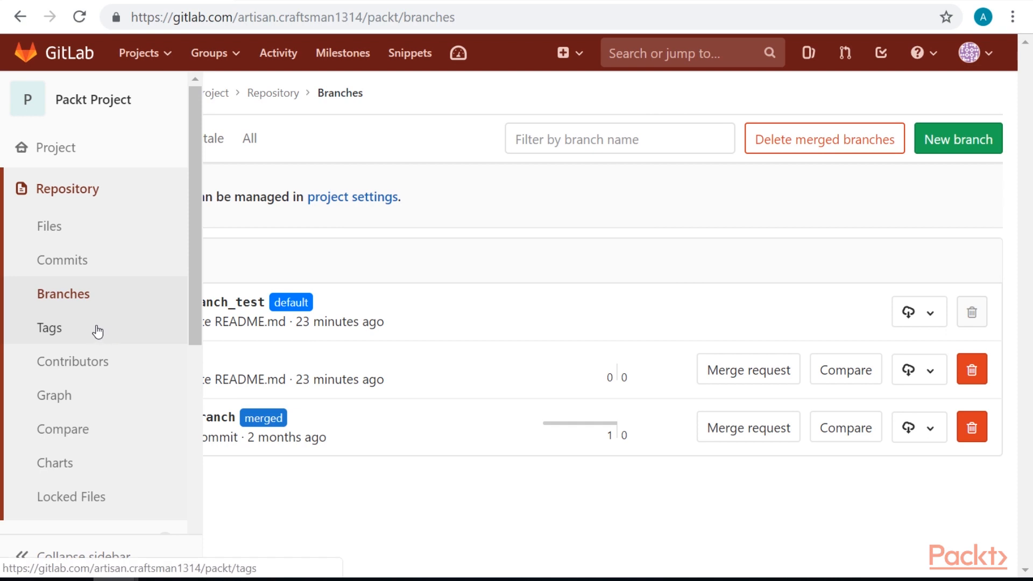
Fill a new tag packt1.4 from packt_first_branch_test with no message or release notes.
left_click(48, 328)
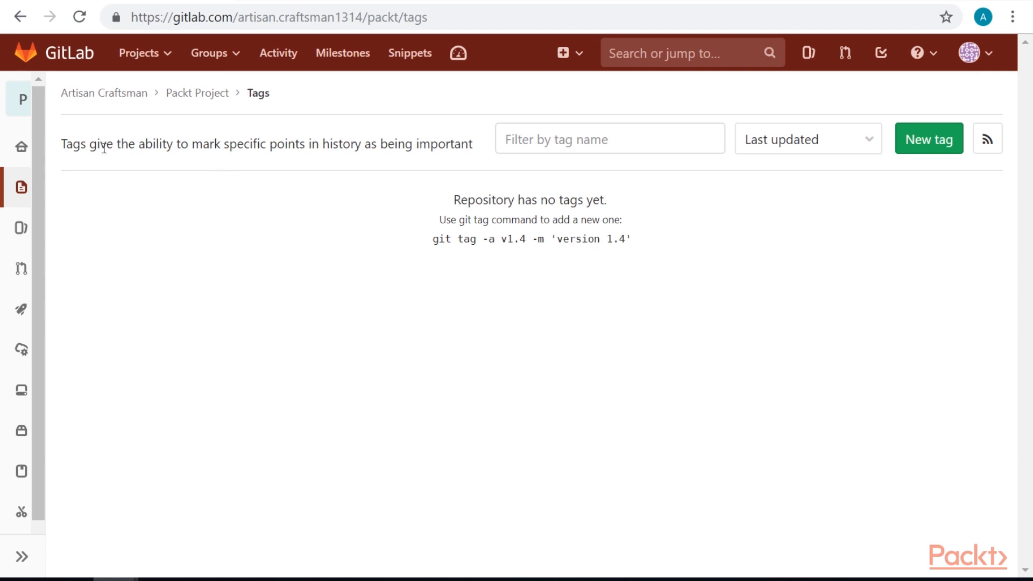
mouse_move(226, 145)
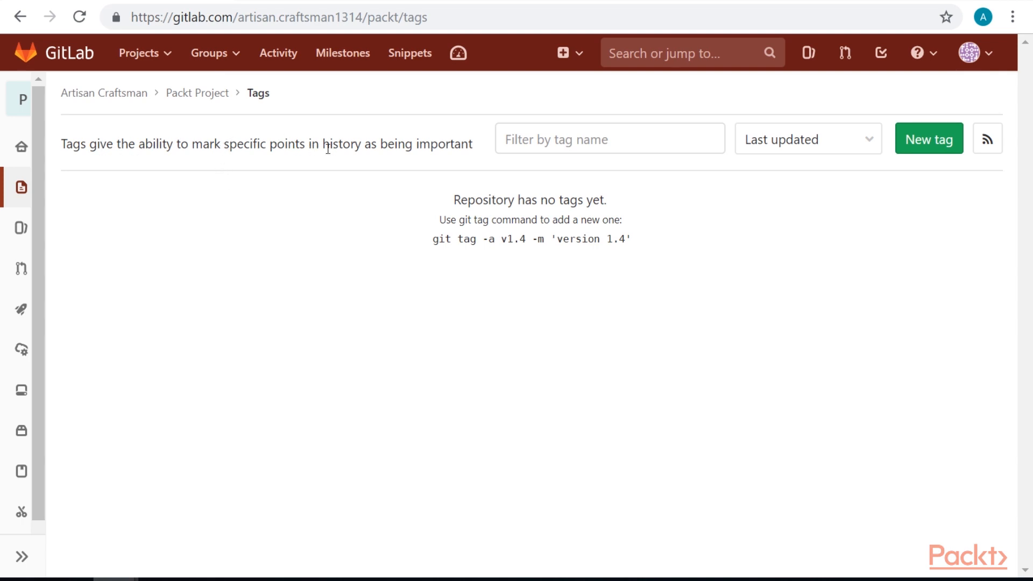
mouse_move(919, 223)
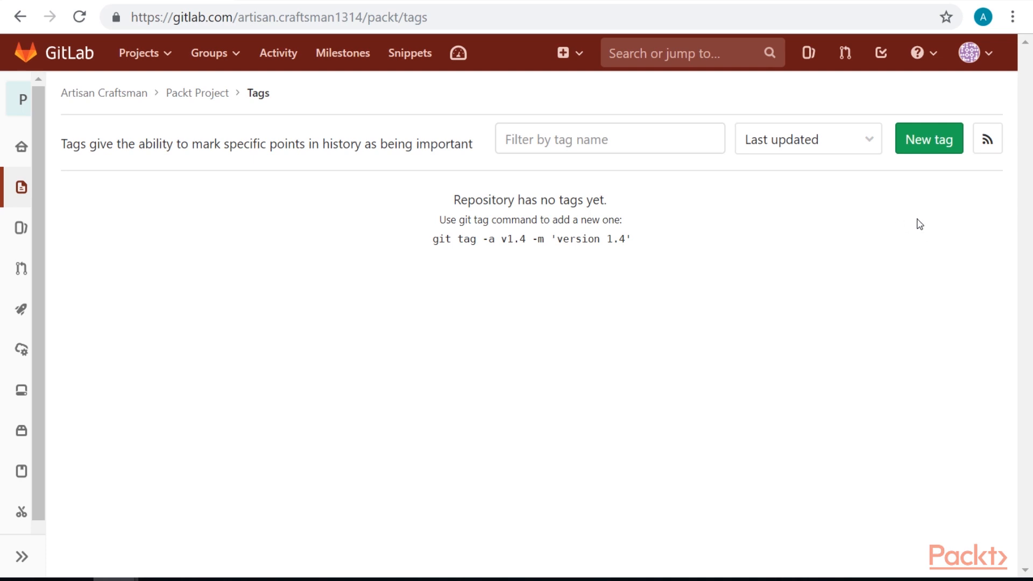
left_click(928, 139)
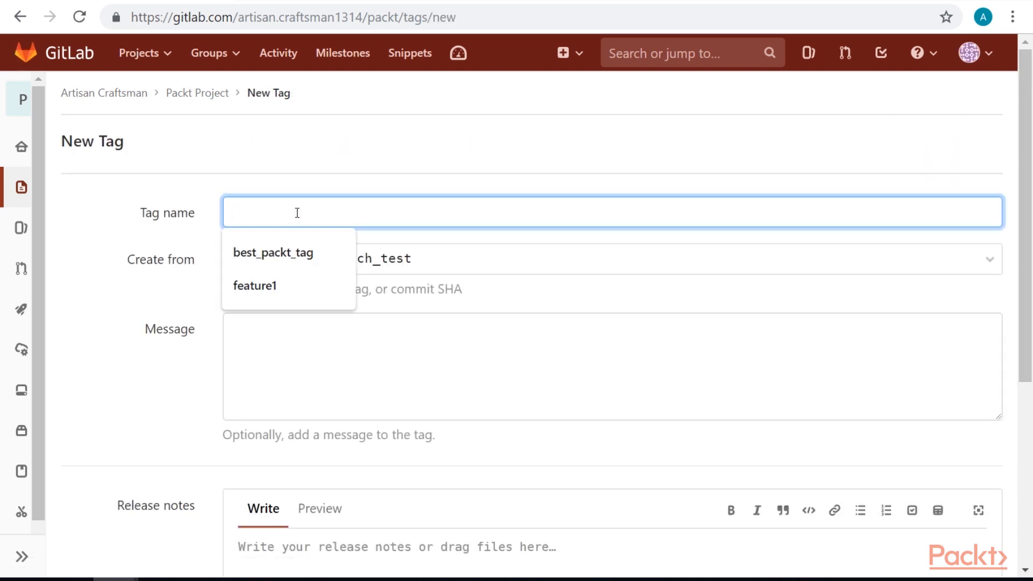
type("packt1")
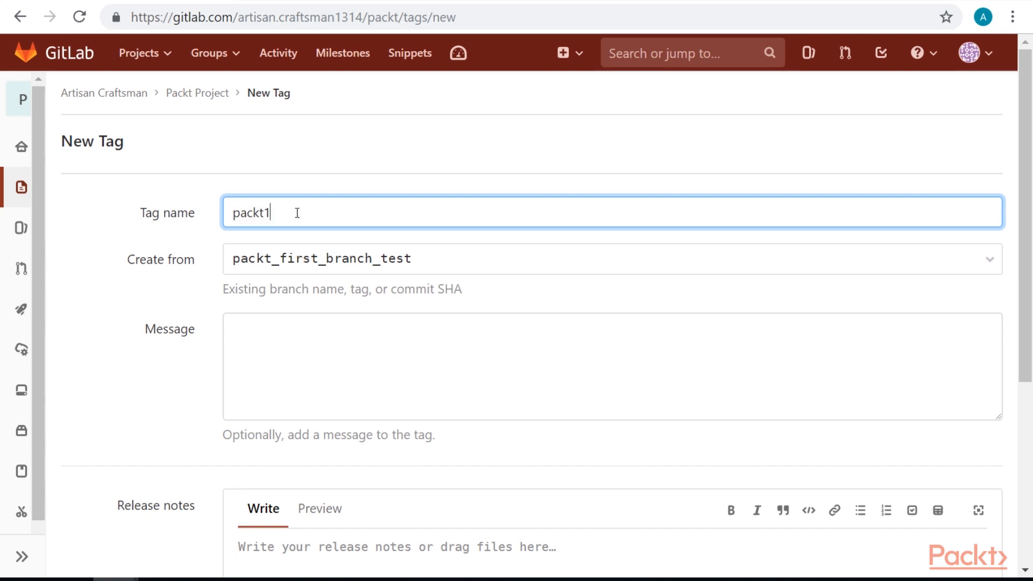
type(".4")
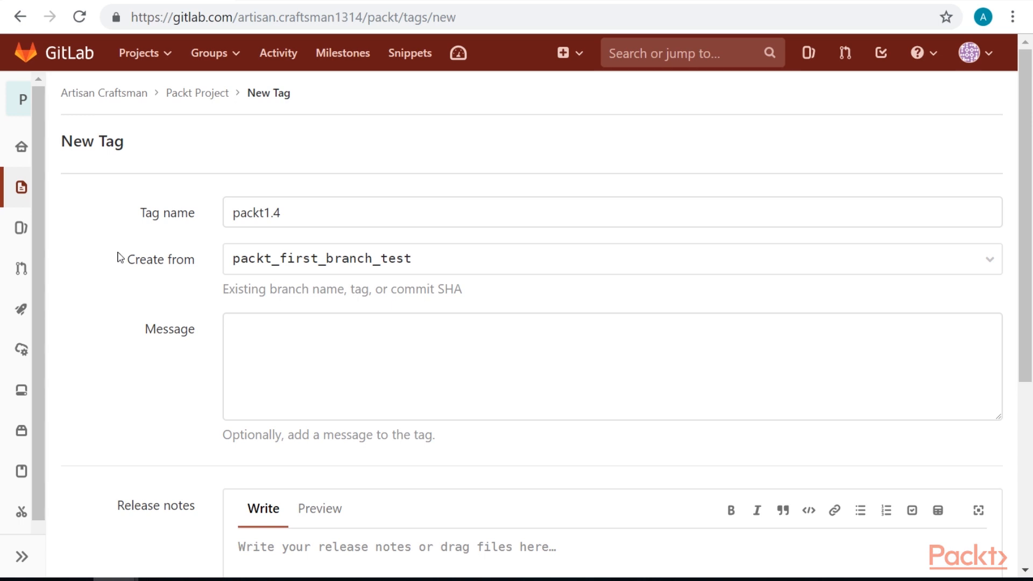
mouse_move(166, 282)
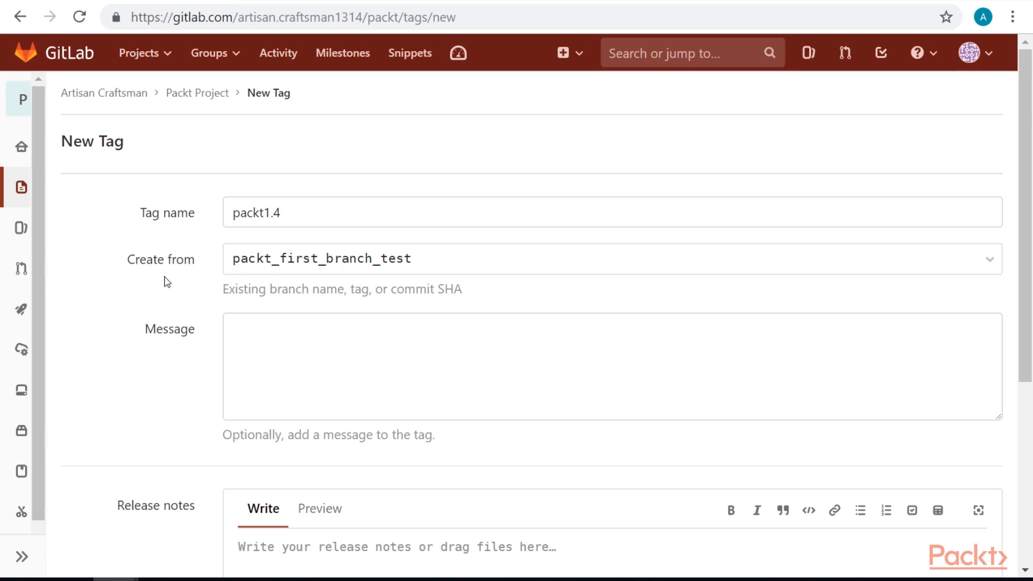
mouse_move(410, 297)
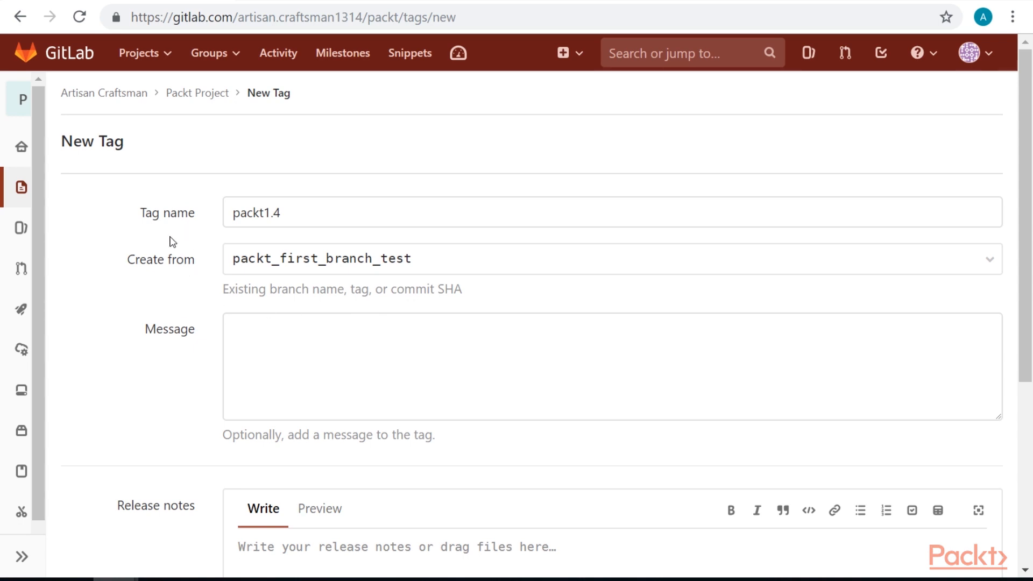
scroll("down", 3)
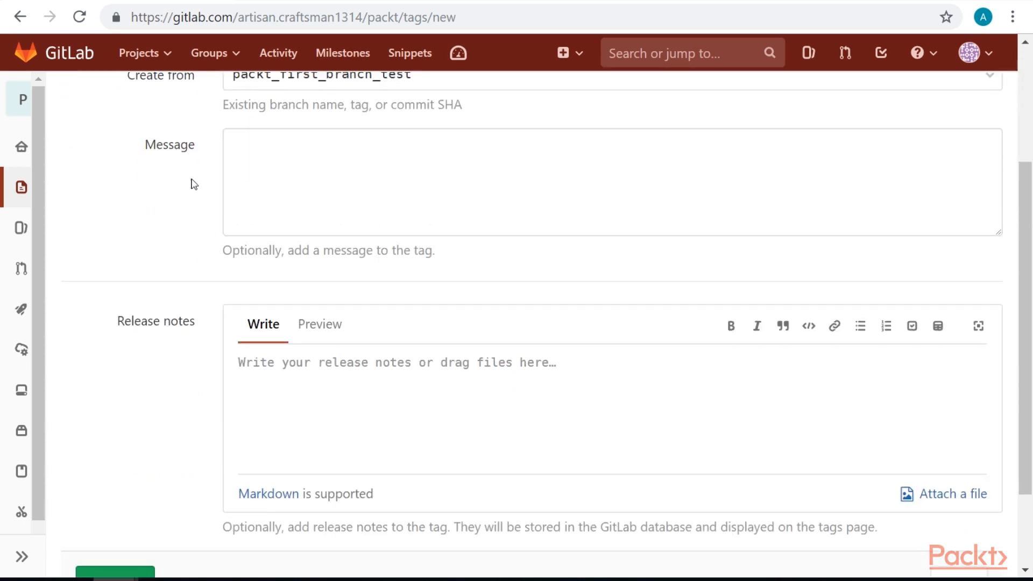
scroll("down", 3)
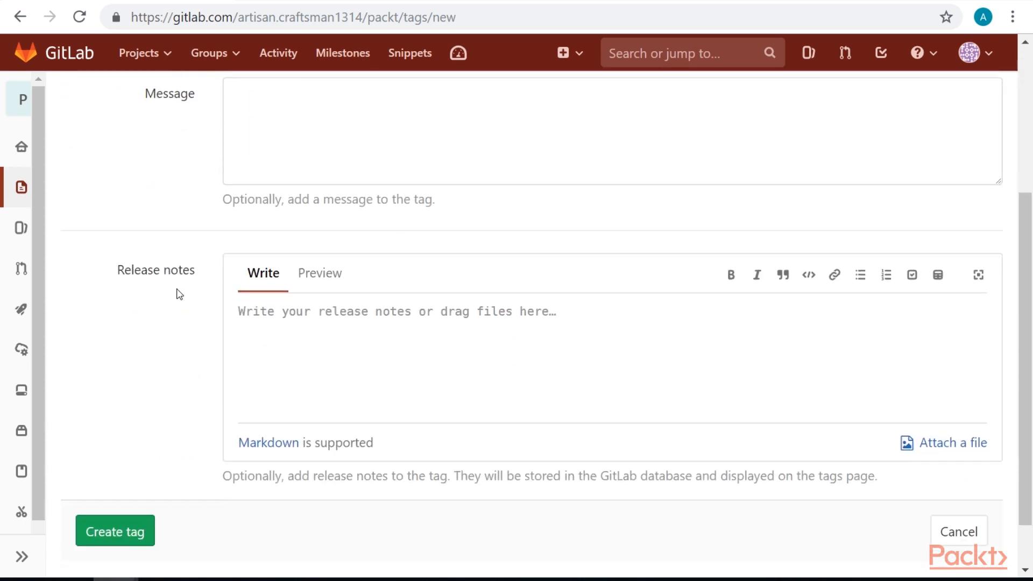
scroll("down", 3)
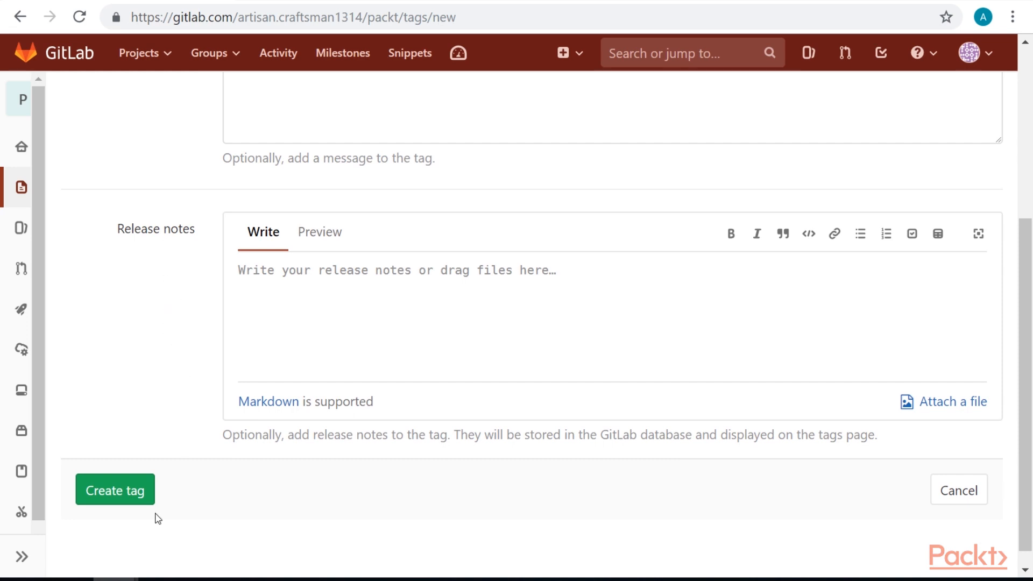
Create the packt1.4 tag, then delete it with confirmation.
left_click(115, 490)
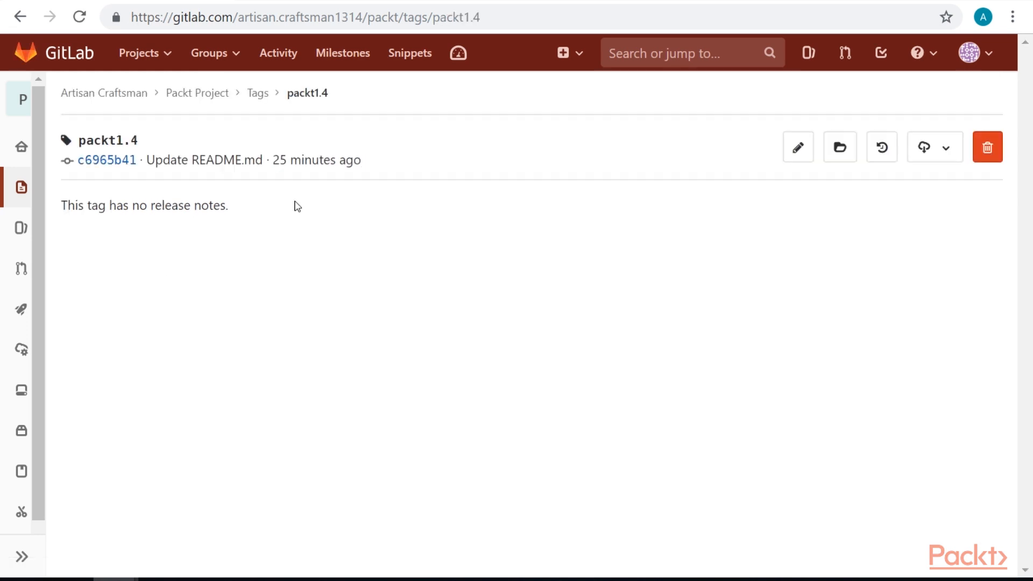
mouse_move(370, 283)
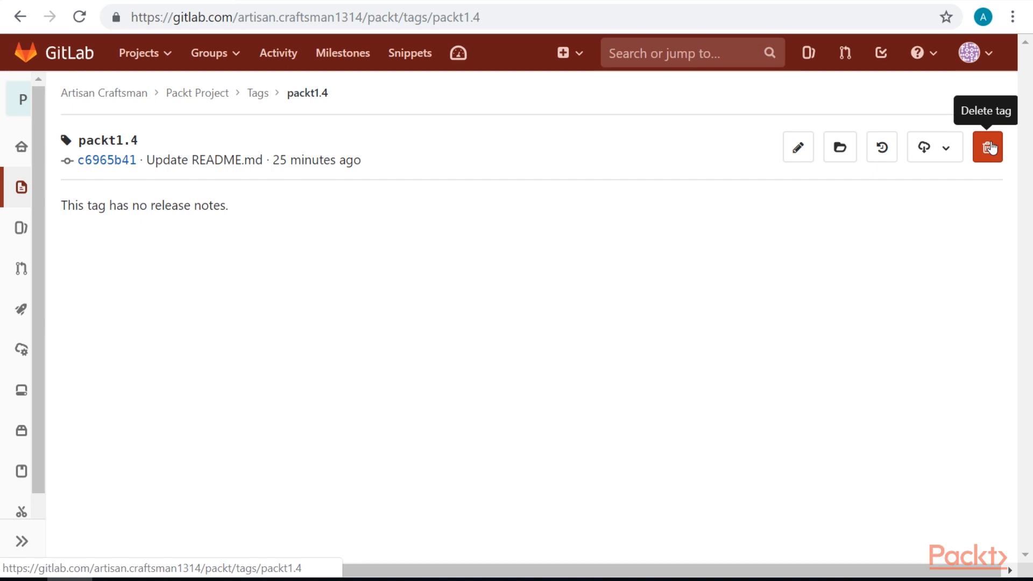
left_click(987, 146)
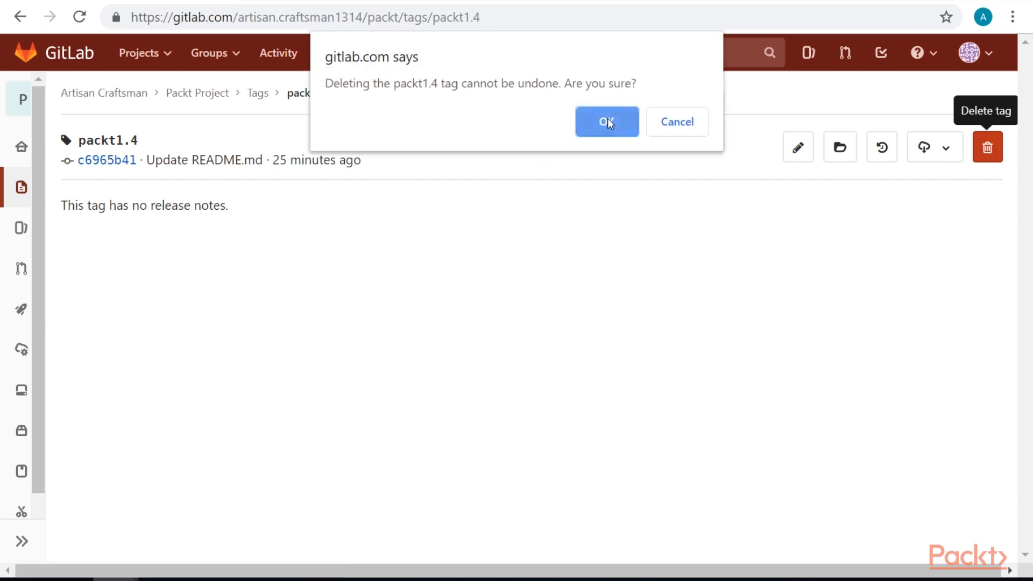
left_click(606, 122)
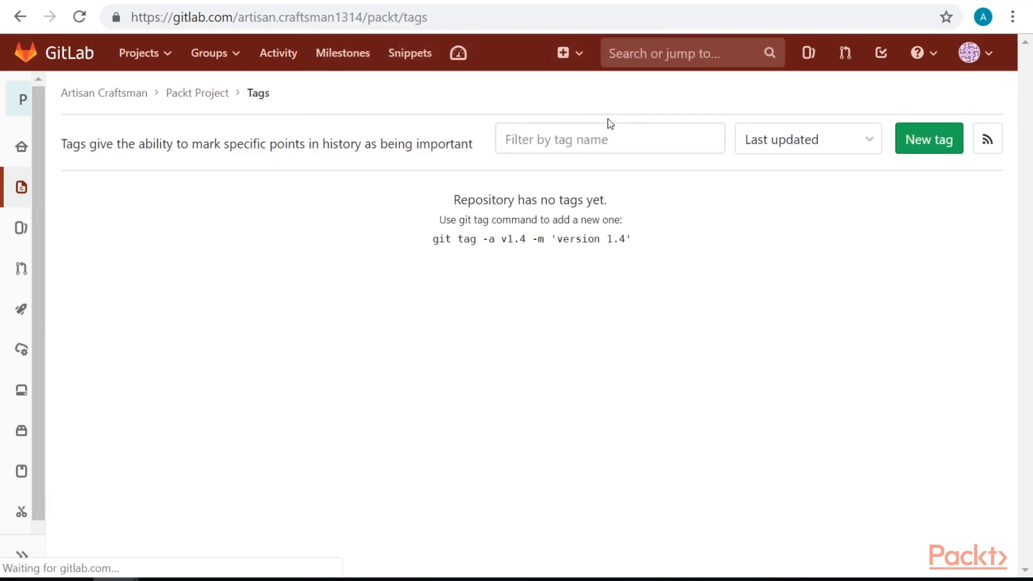